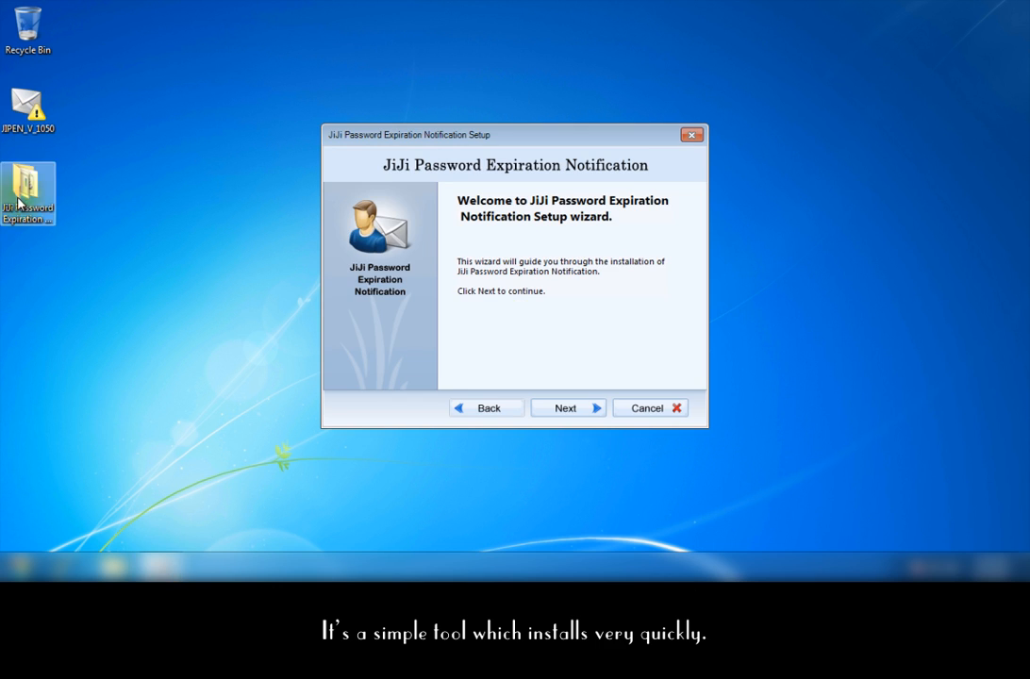
Run the setup wizard to the default folder and finish with the tool launched.
click(566, 408)
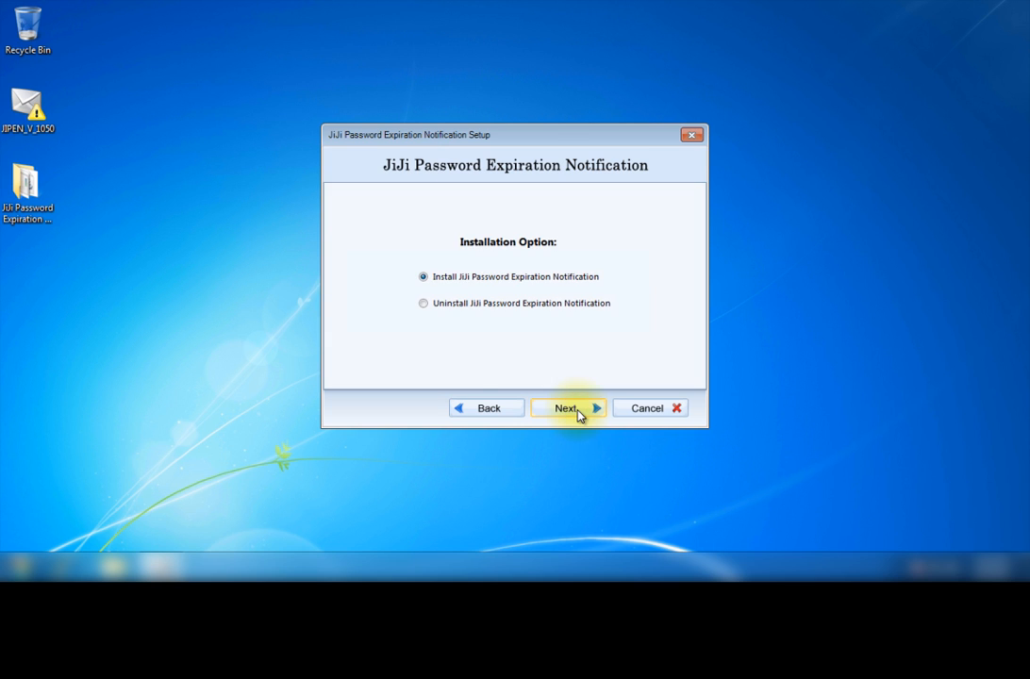
click(566, 407)
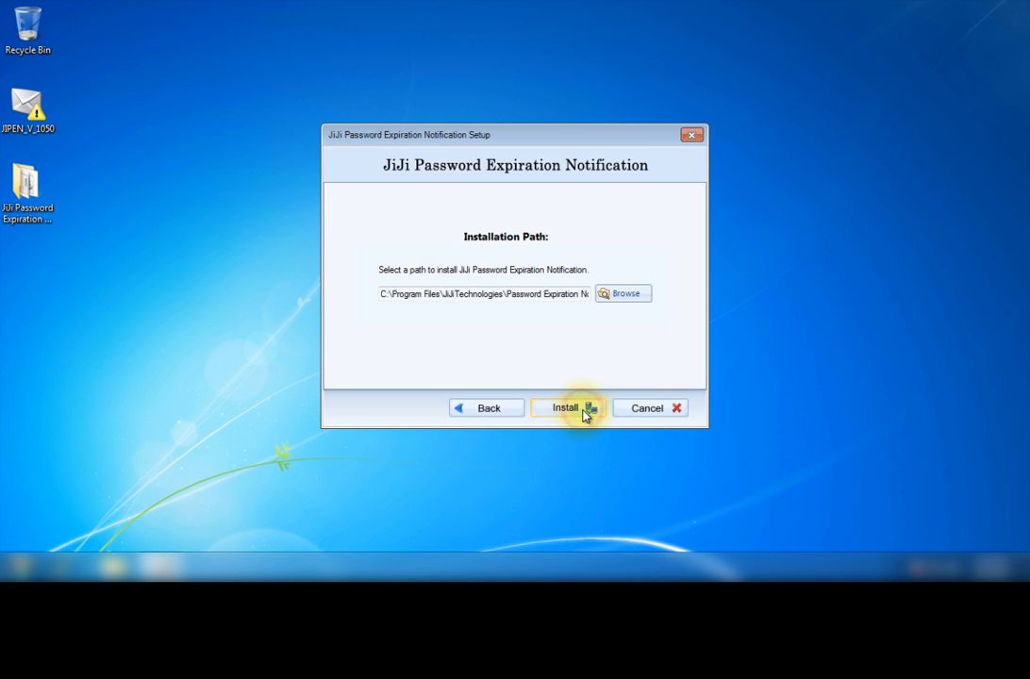
click(566, 407)
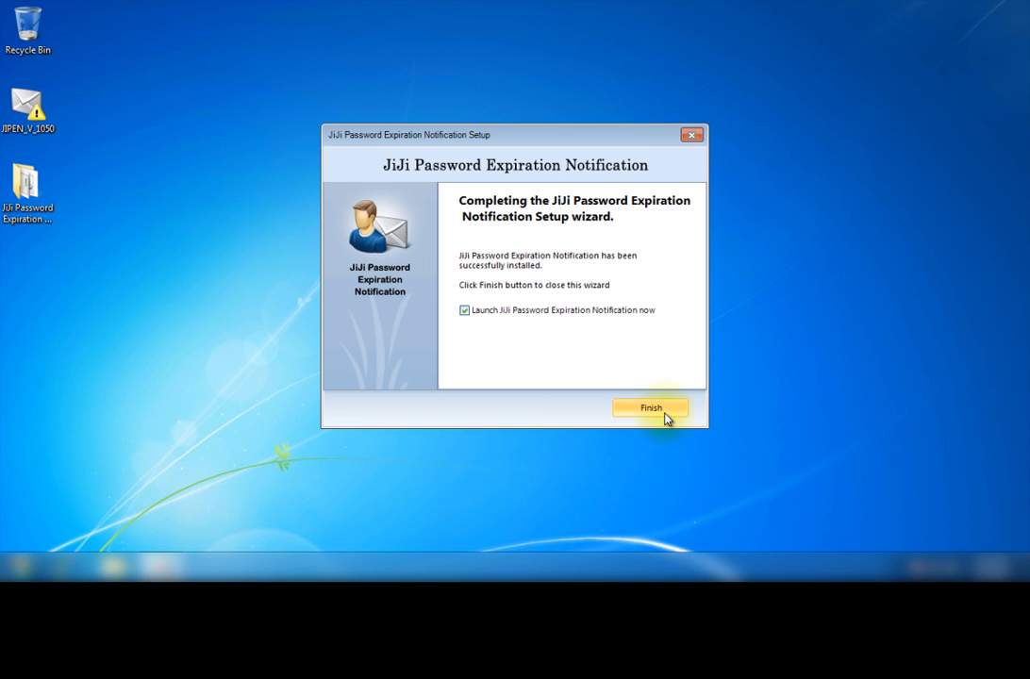
click(649, 408)
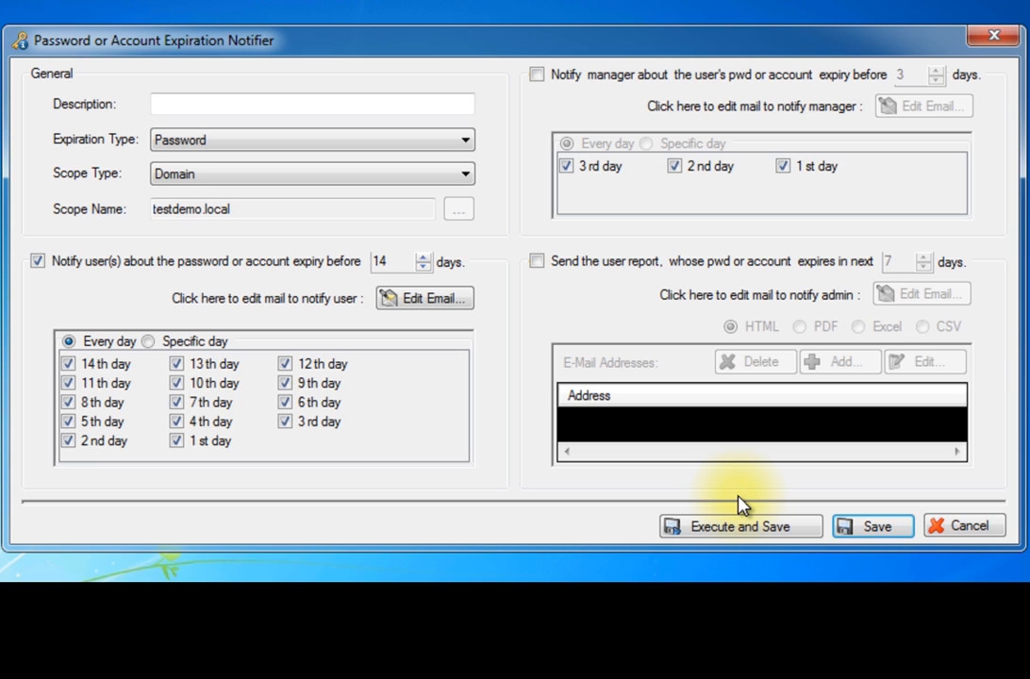
Describe the policy as 'Notification Policy for Passwo...' with expiration type Password.
click(311, 104)
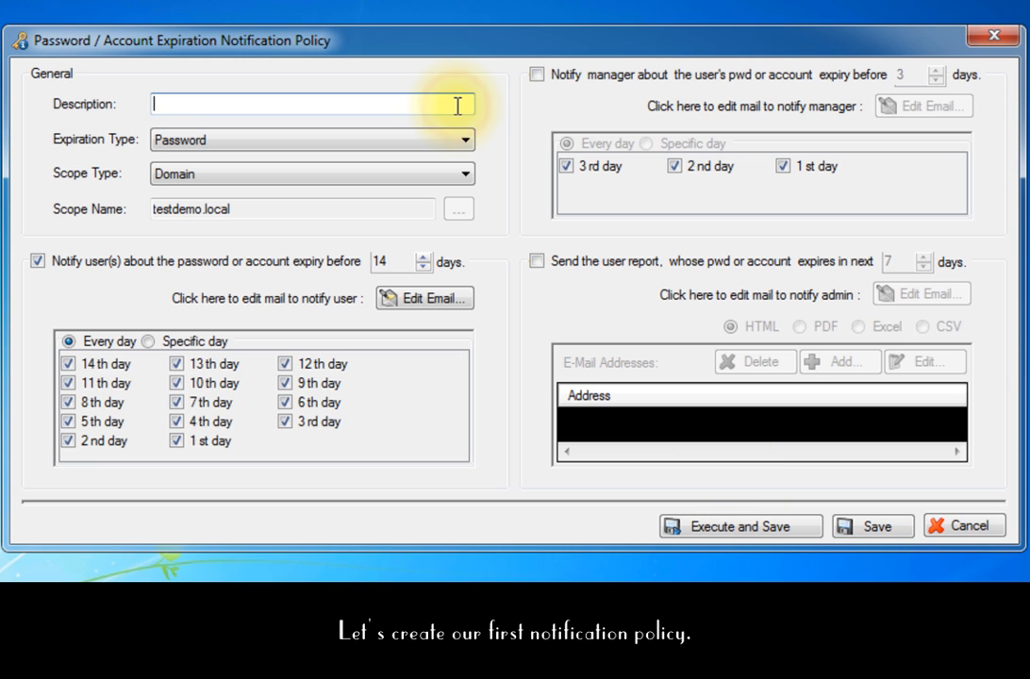
text(Notification Policy for Password Expiration)
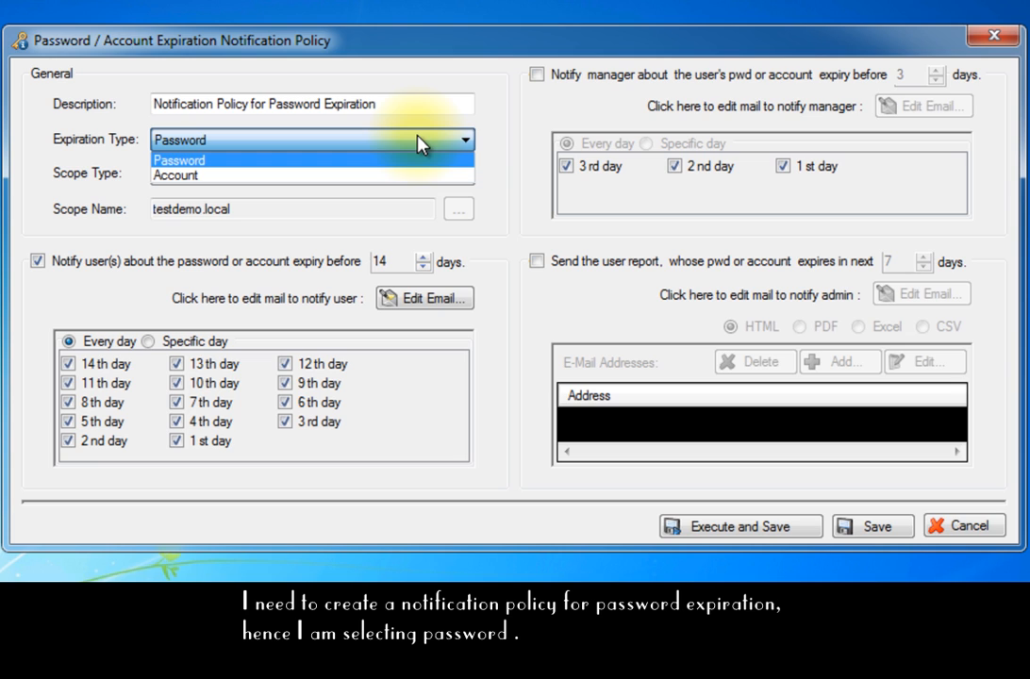
click(179, 140)
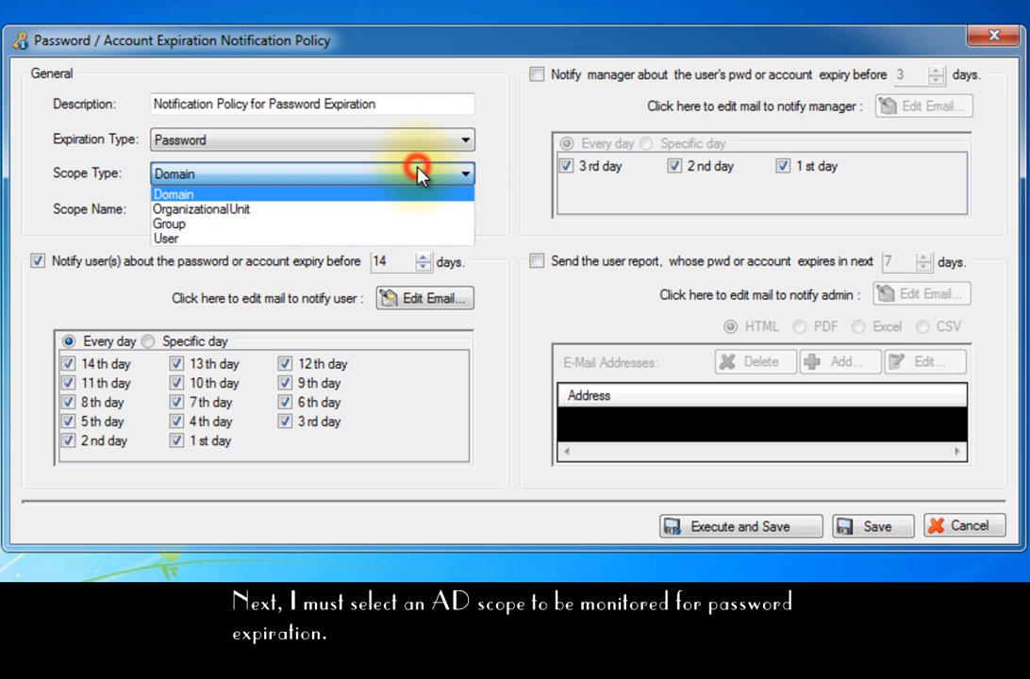
mouse_move(419, 174)
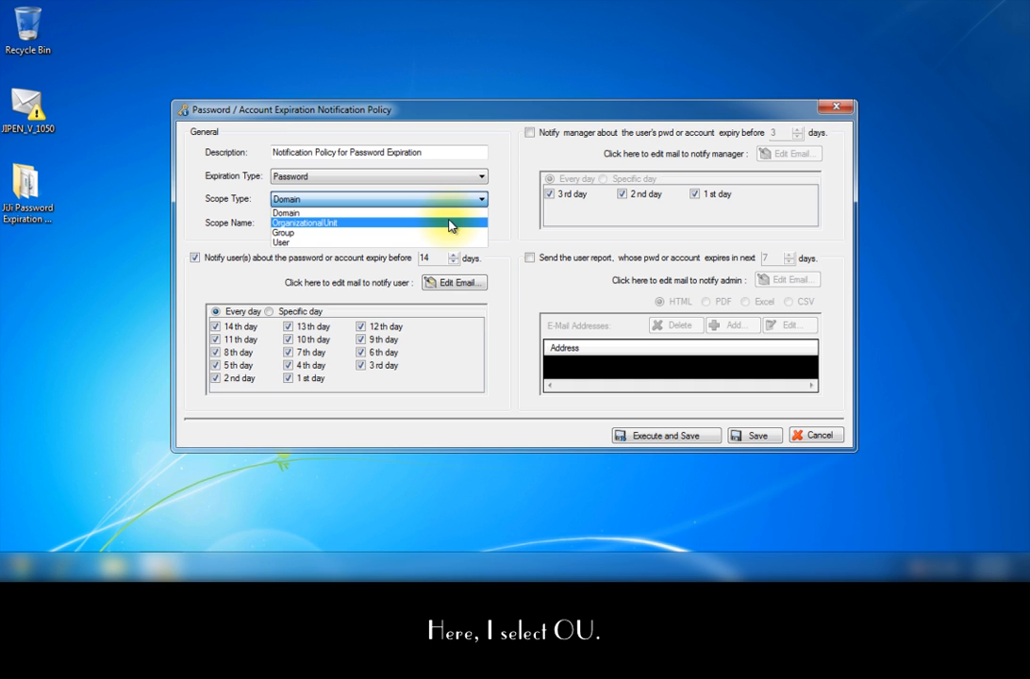
Scope the policy to the Demo Team organizational unit.
click(302, 223)
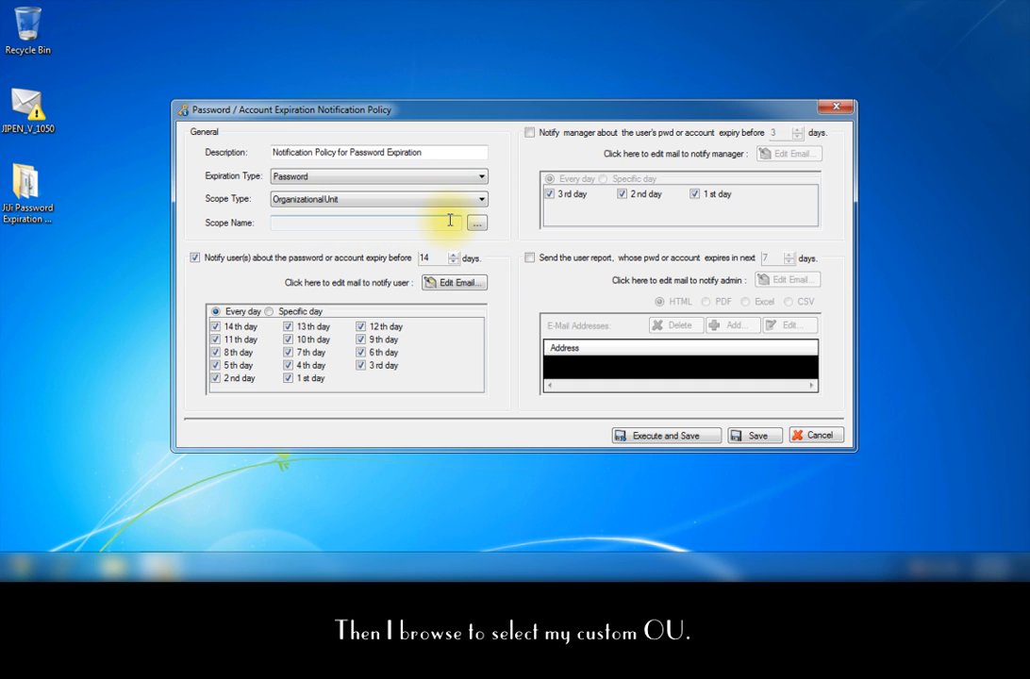
click(477, 223)
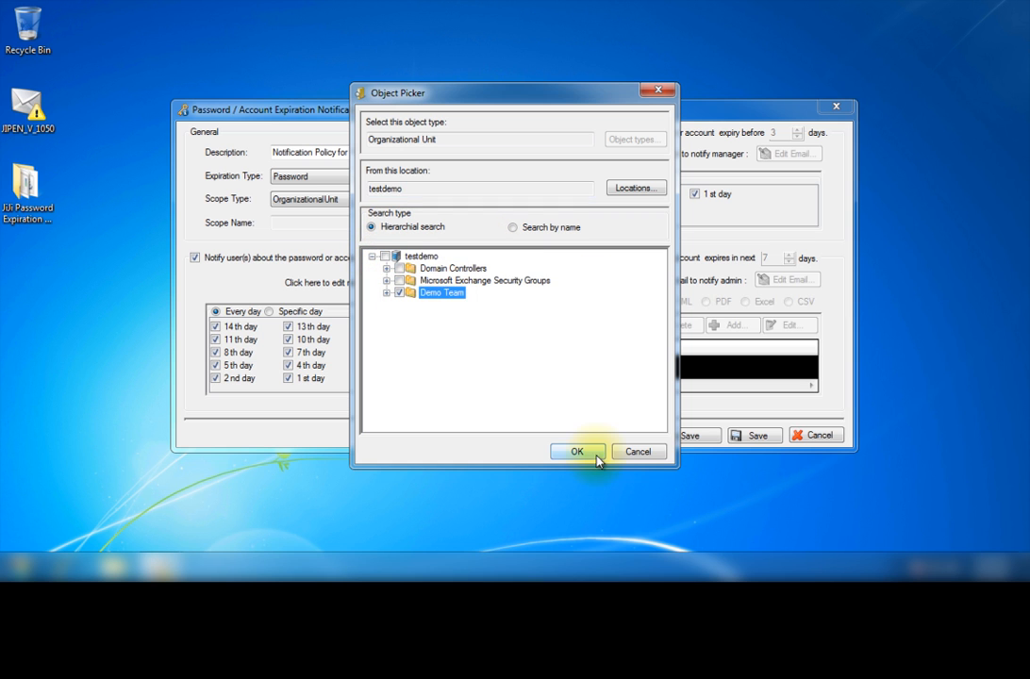
click(578, 452)
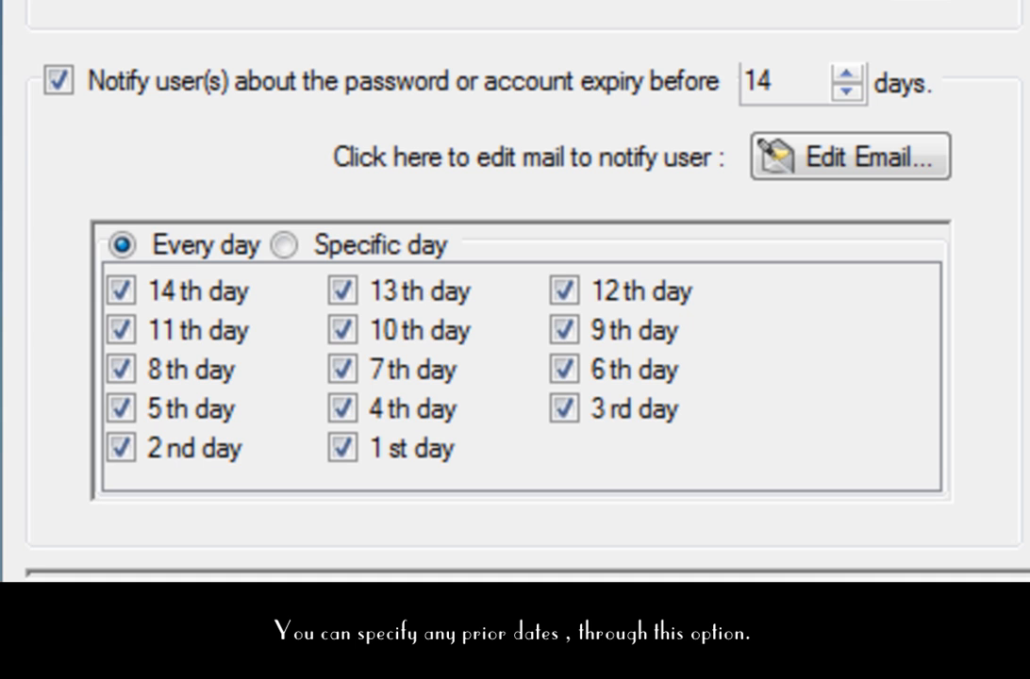
Notify users 20 days before expiry on specific days only.
click(845, 74)
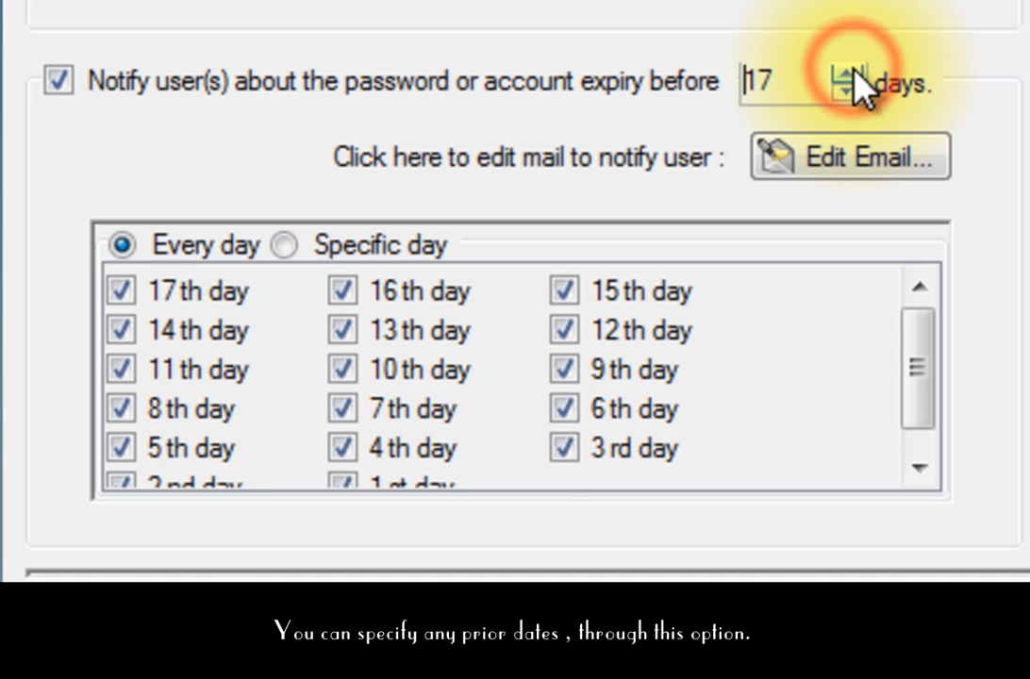
click(849, 74)
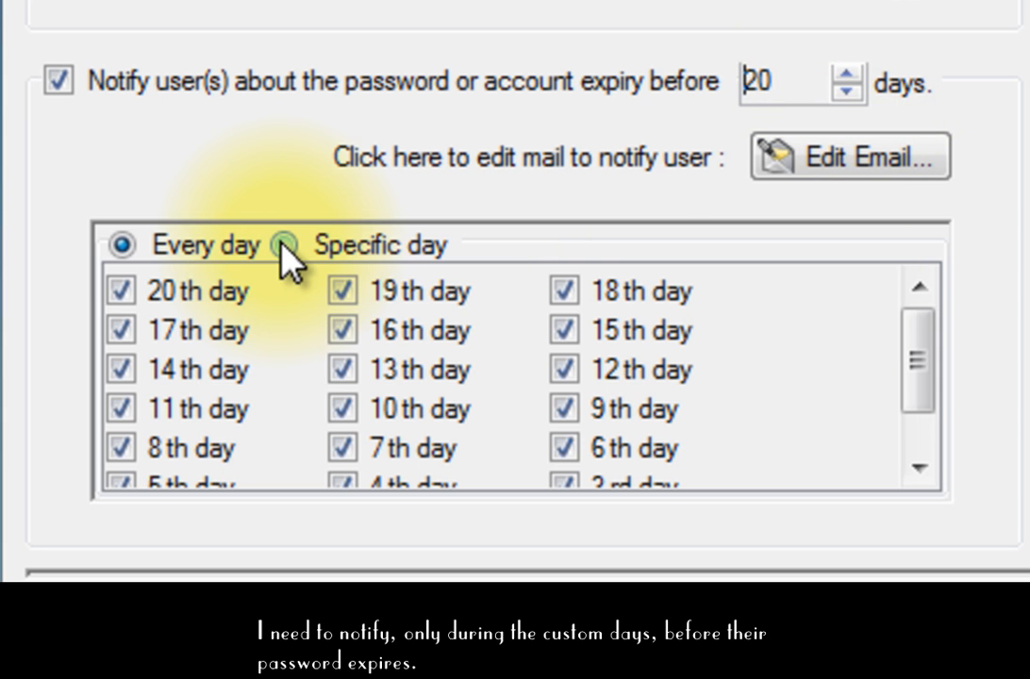
click(283, 245)
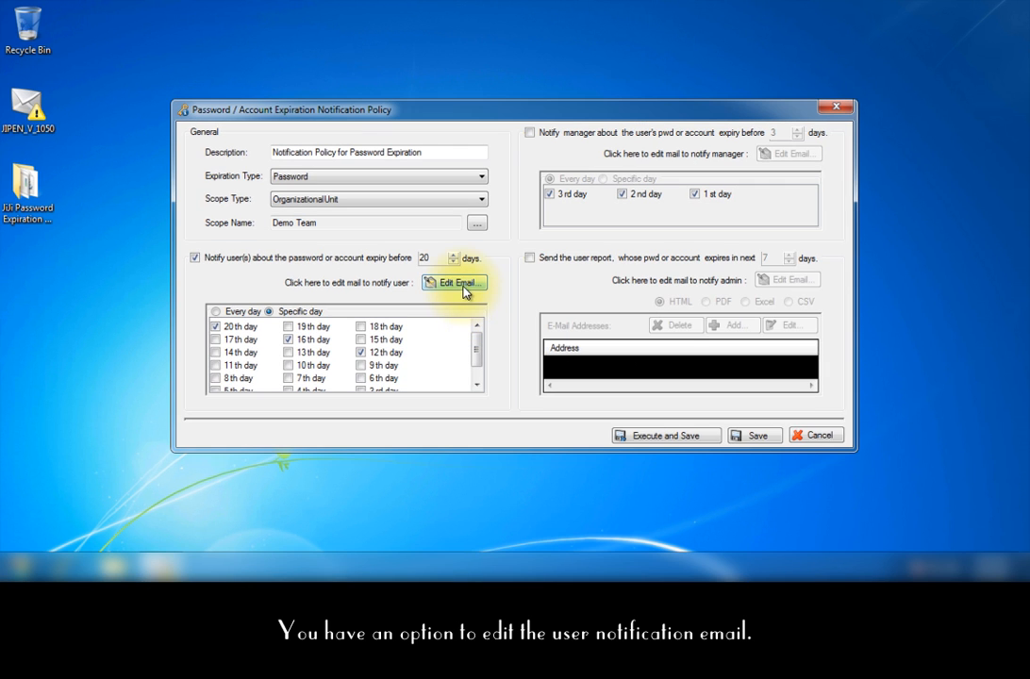
Edit the user notification email, switch its text format and insert the logo PNG.
click(452, 283)
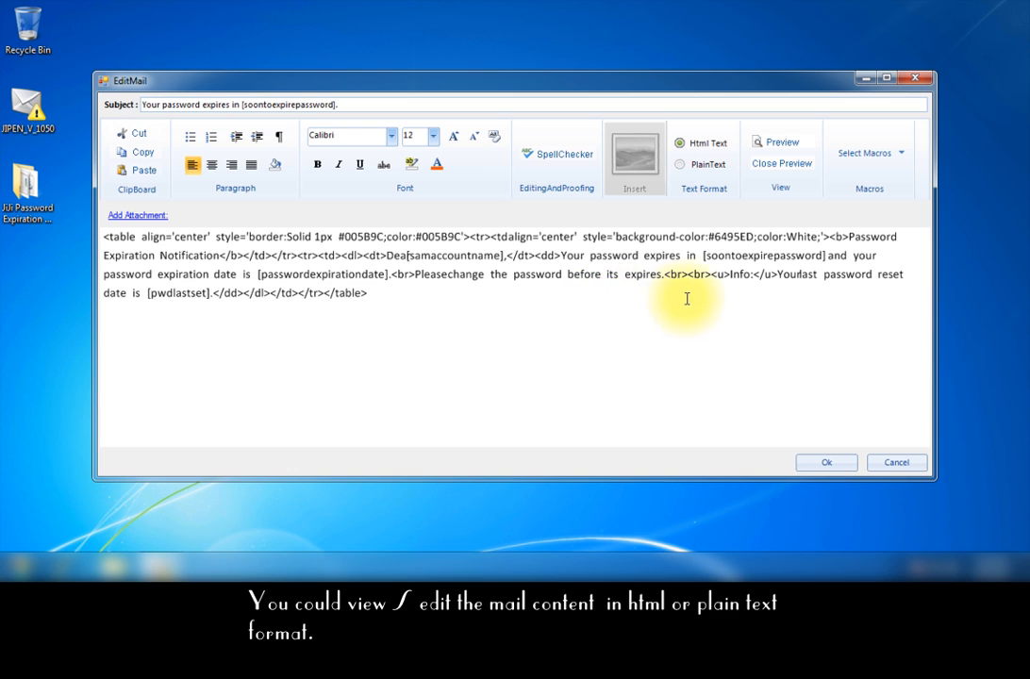
click(679, 164)
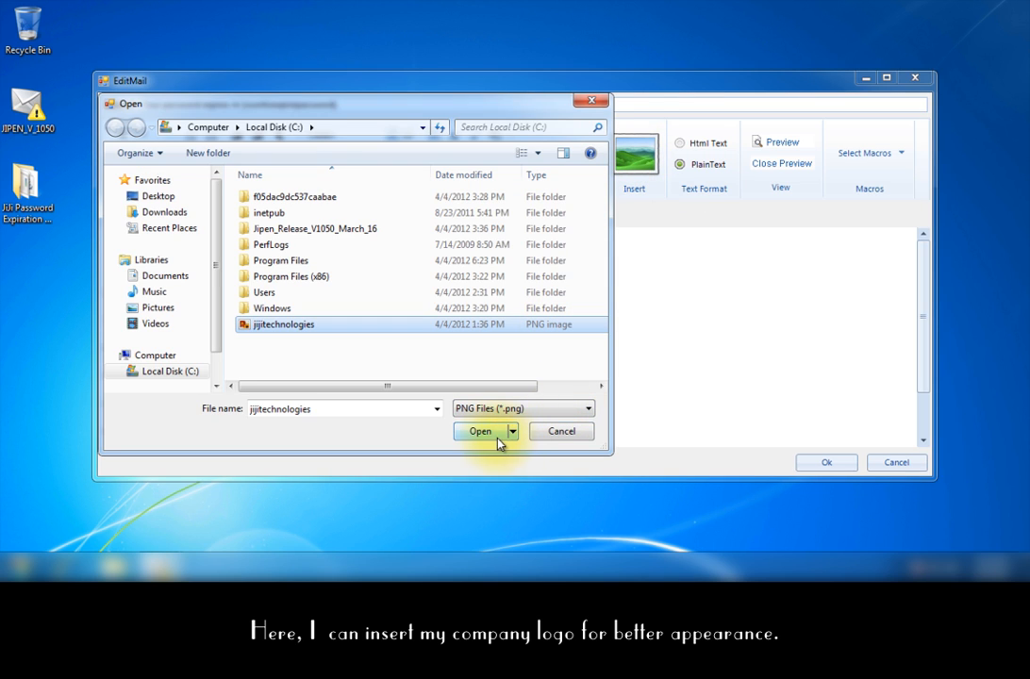
click(479, 430)
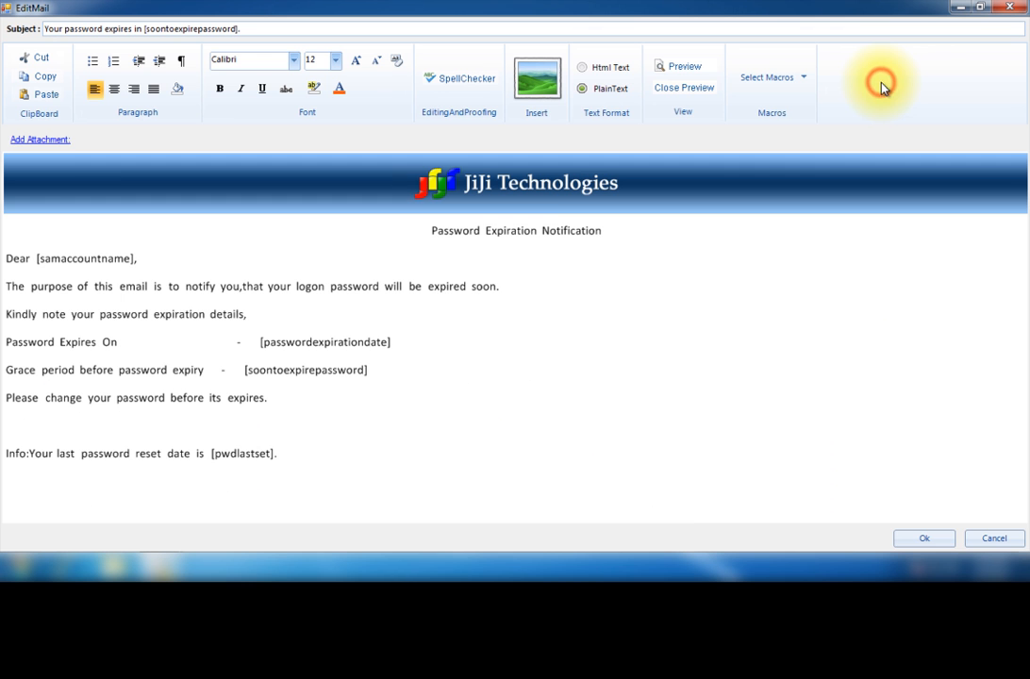
Start the email subject with 'Hi' followed by an inserted macro.
click(770, 77)
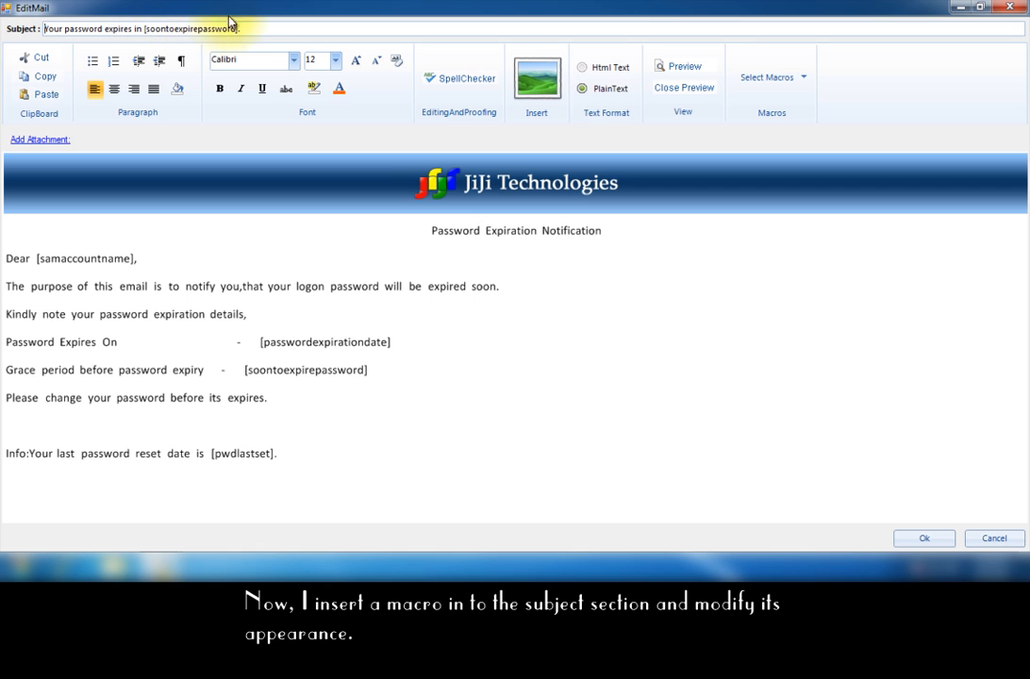
text(Hi)
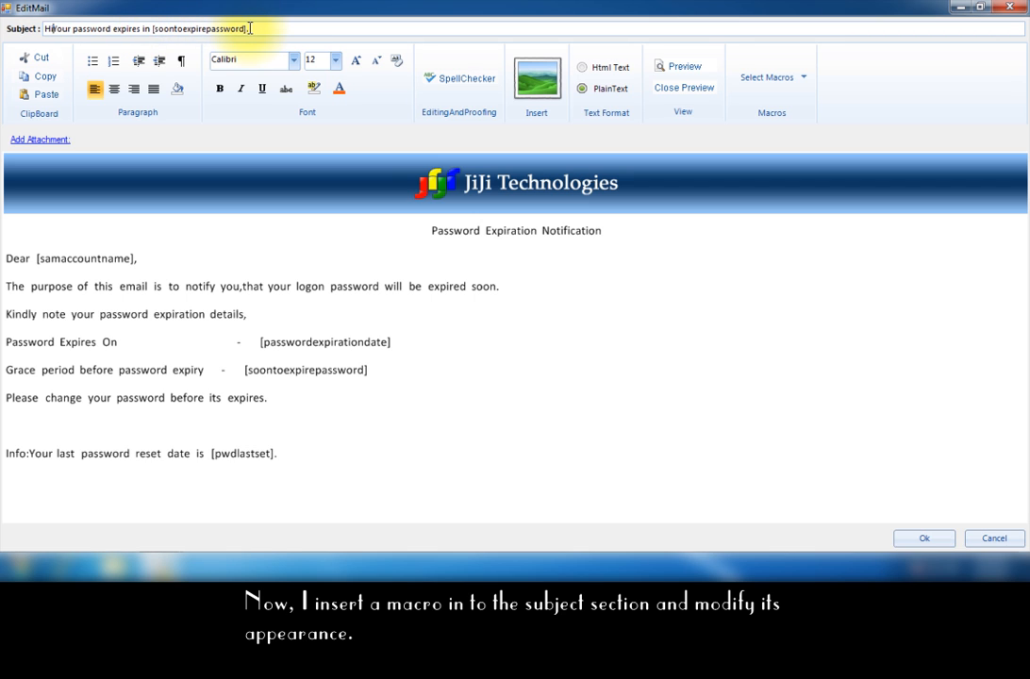
click(770, 77)
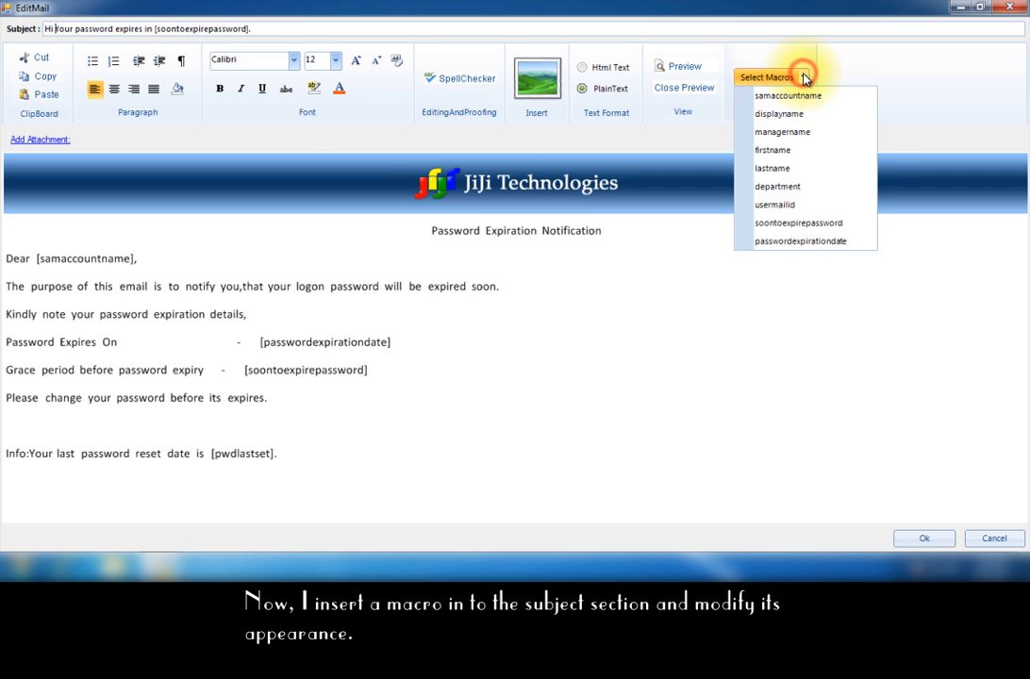
click(789, 94)
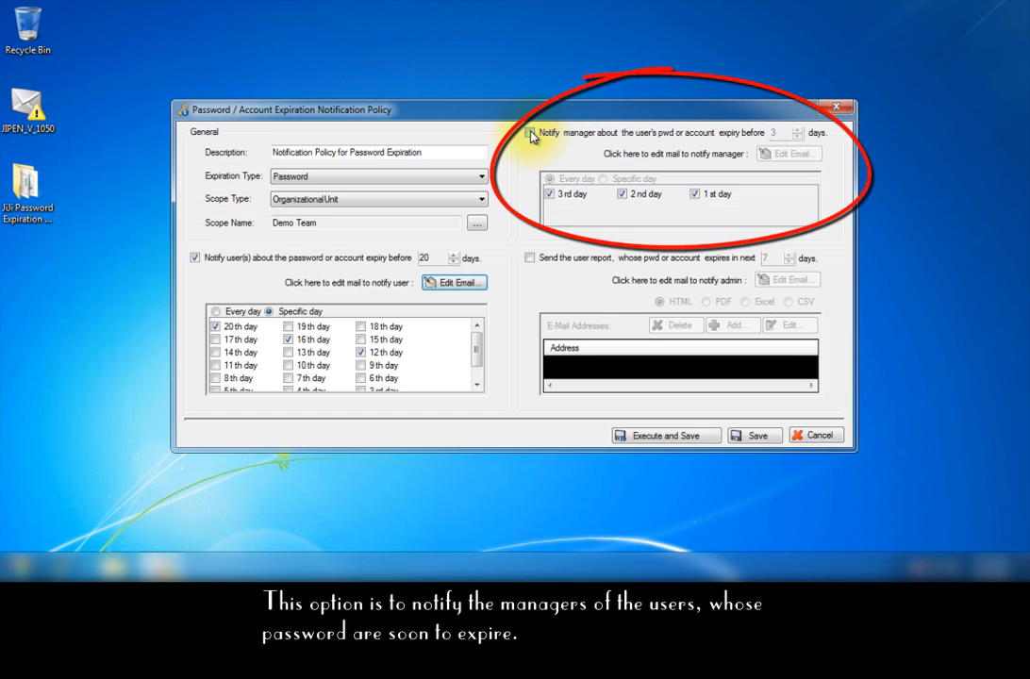
Enable manager notification 14 days ahead and insert the logo into the manager email.
click(528, 132)
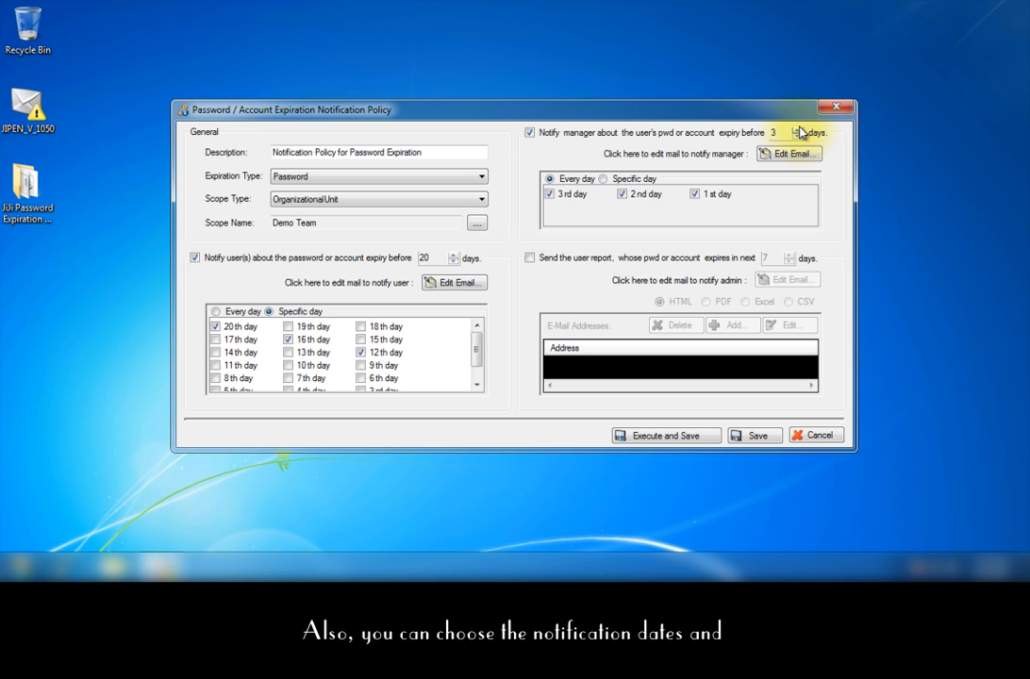
click(790, 129)
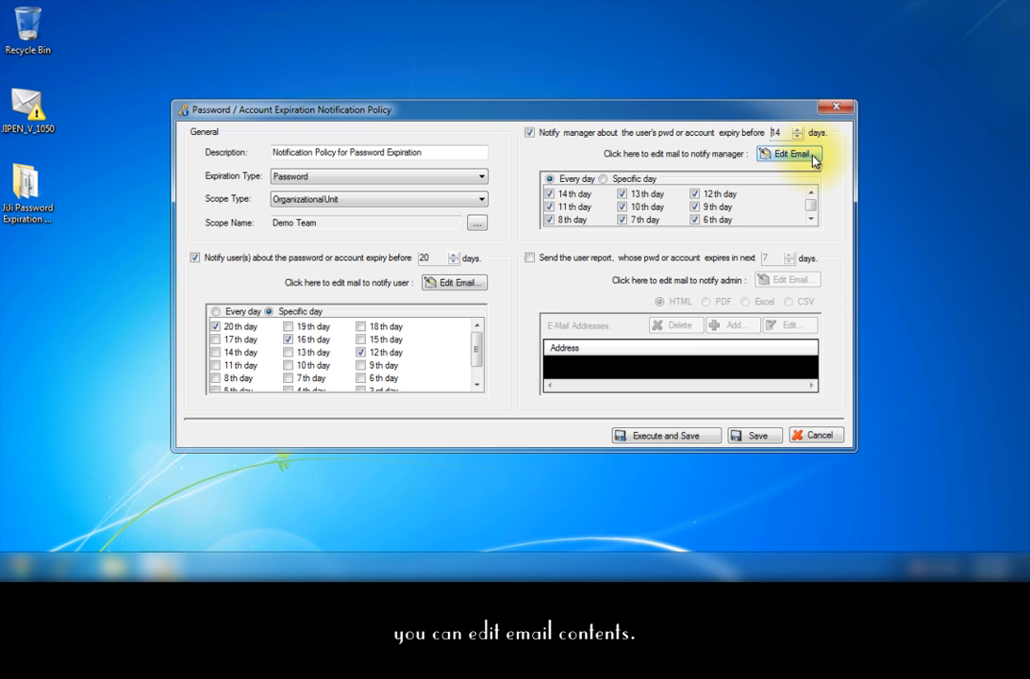
click(790, 154)
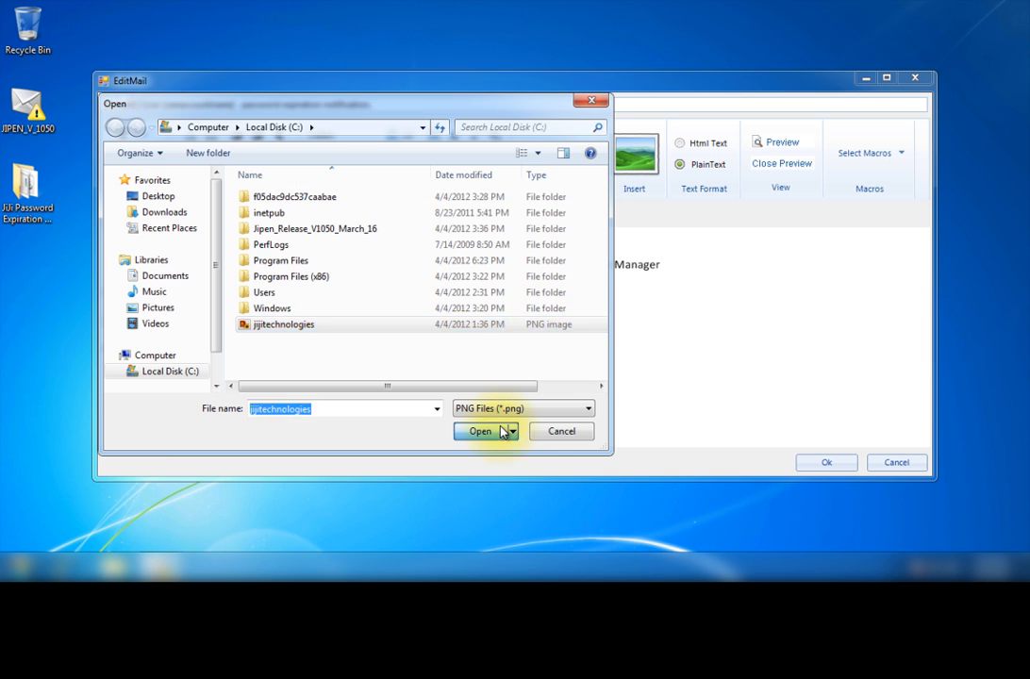
click(479, 430)
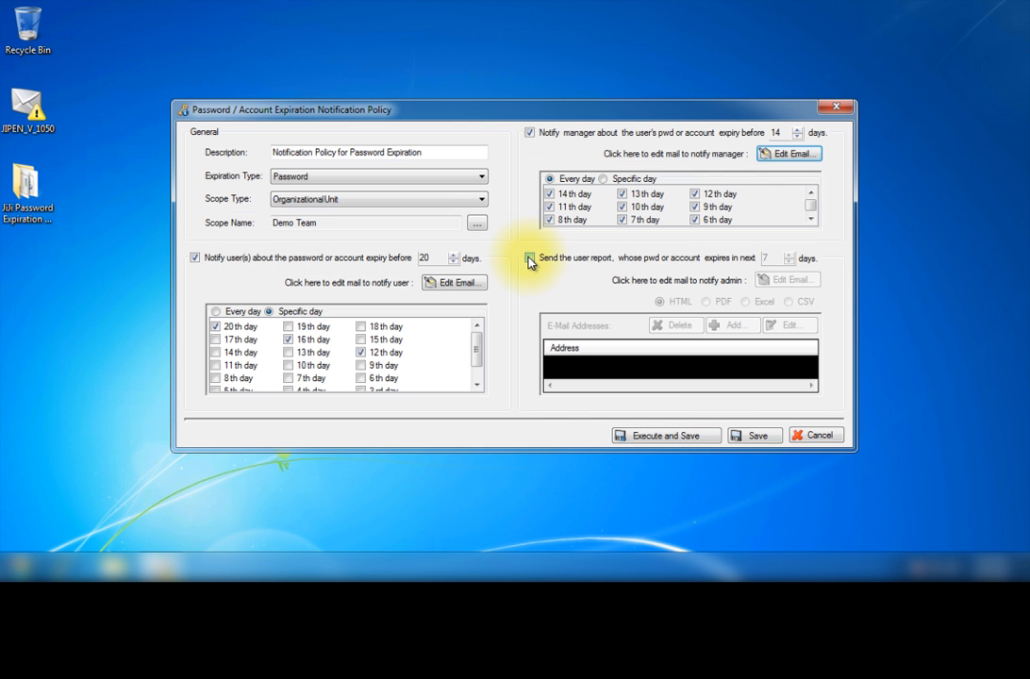
Enable an admin PDF report covering accounts expiring in the next 15 days.
click(528, 257)
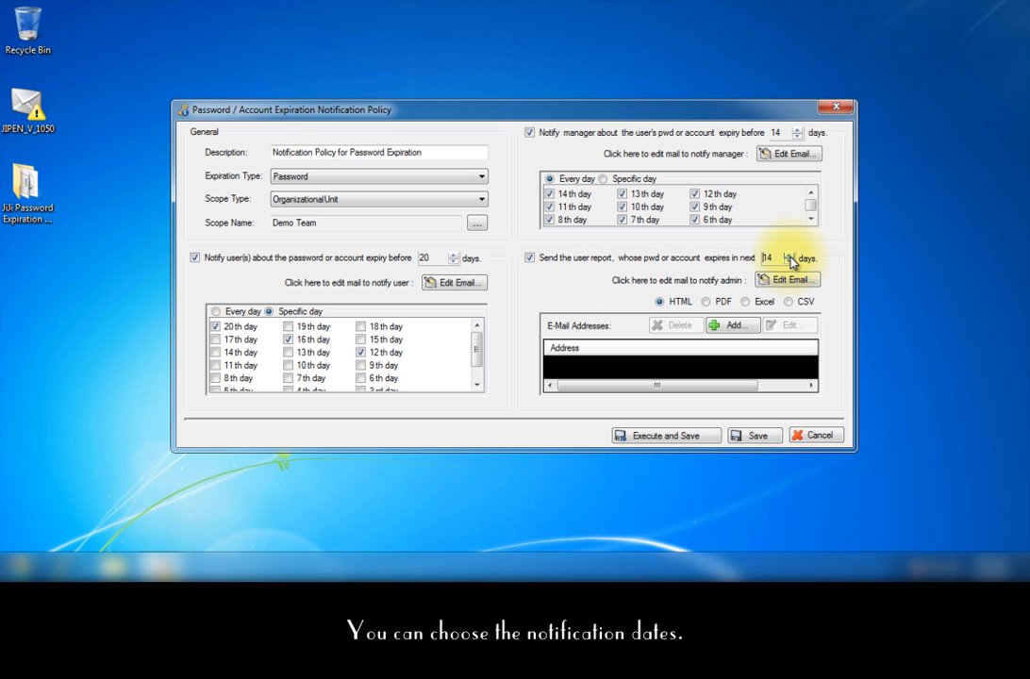
click(791, 255)
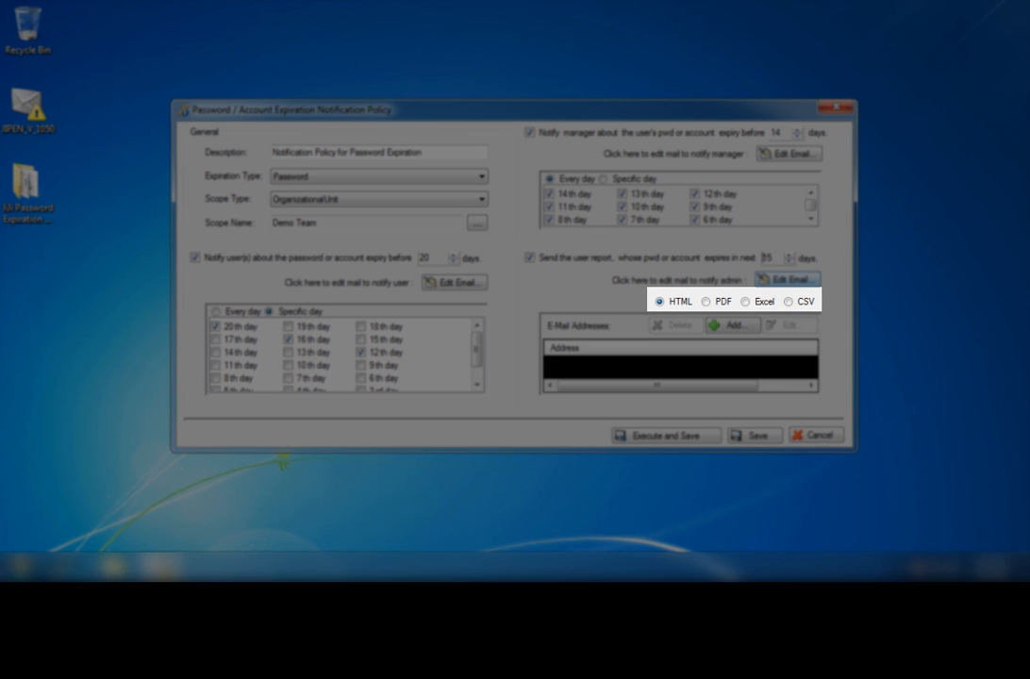
click(706, 301)
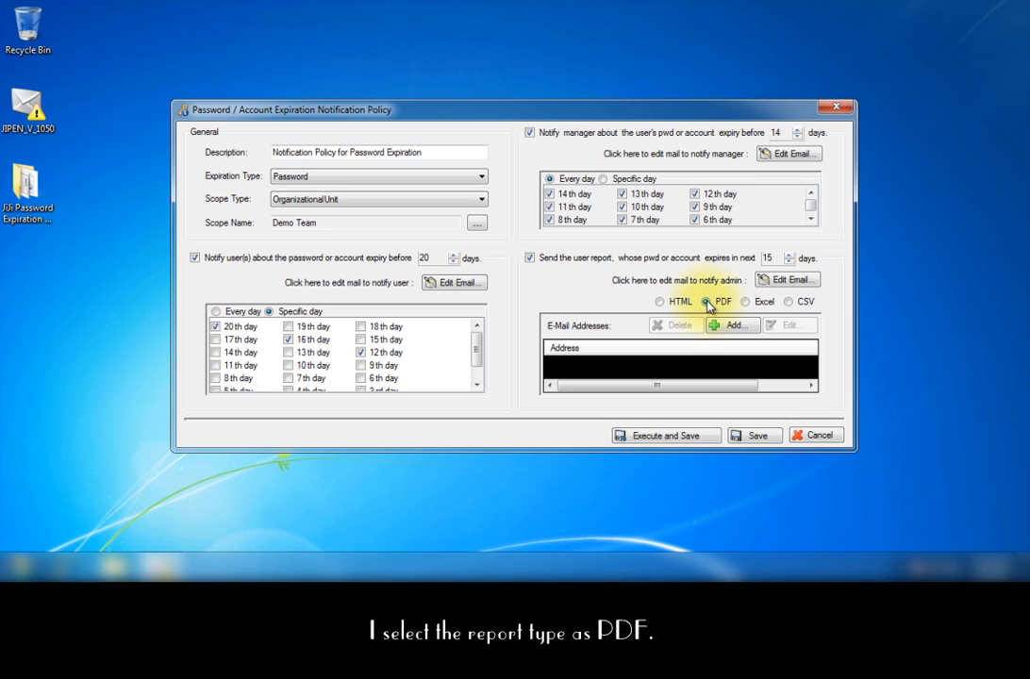
Add an e-mail recipient for the report and save the policy.
click(732, 324)
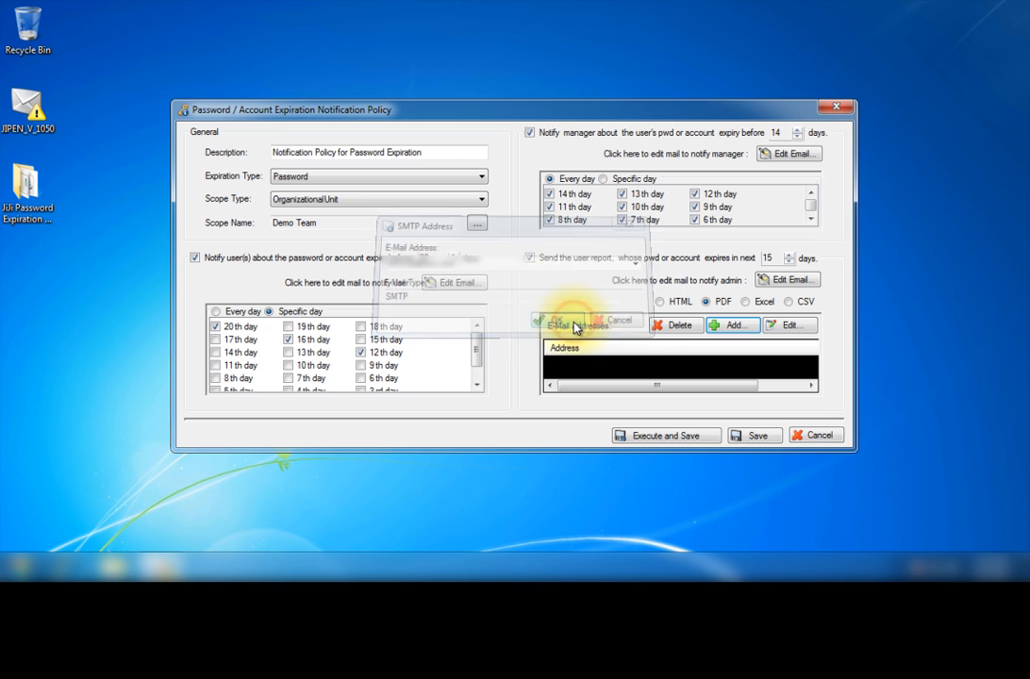
click(559, 321)
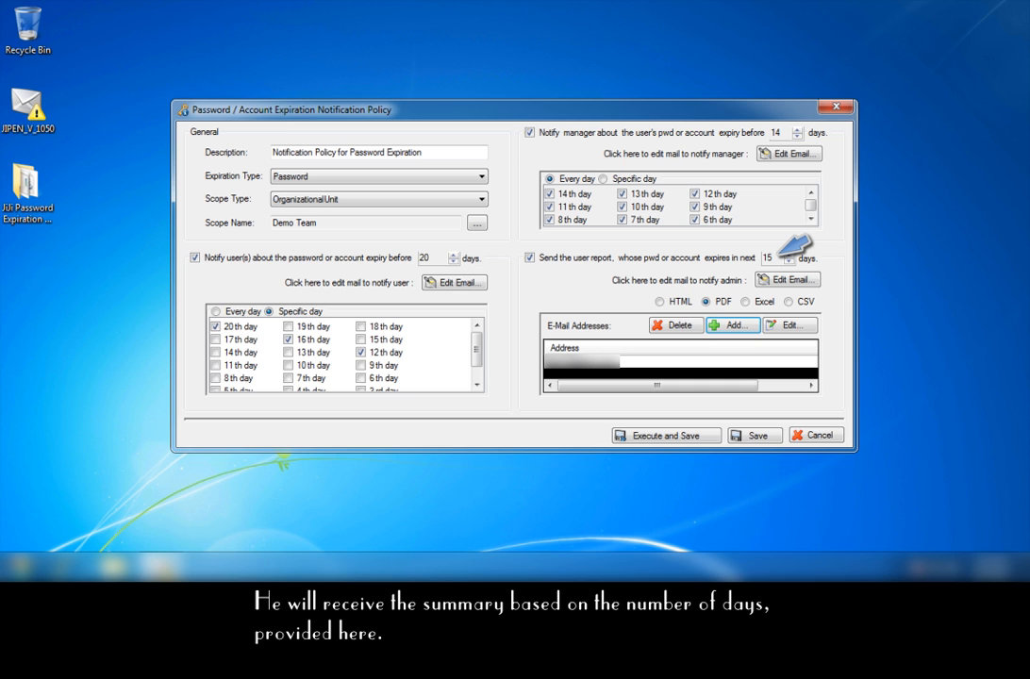
click(755, 434)
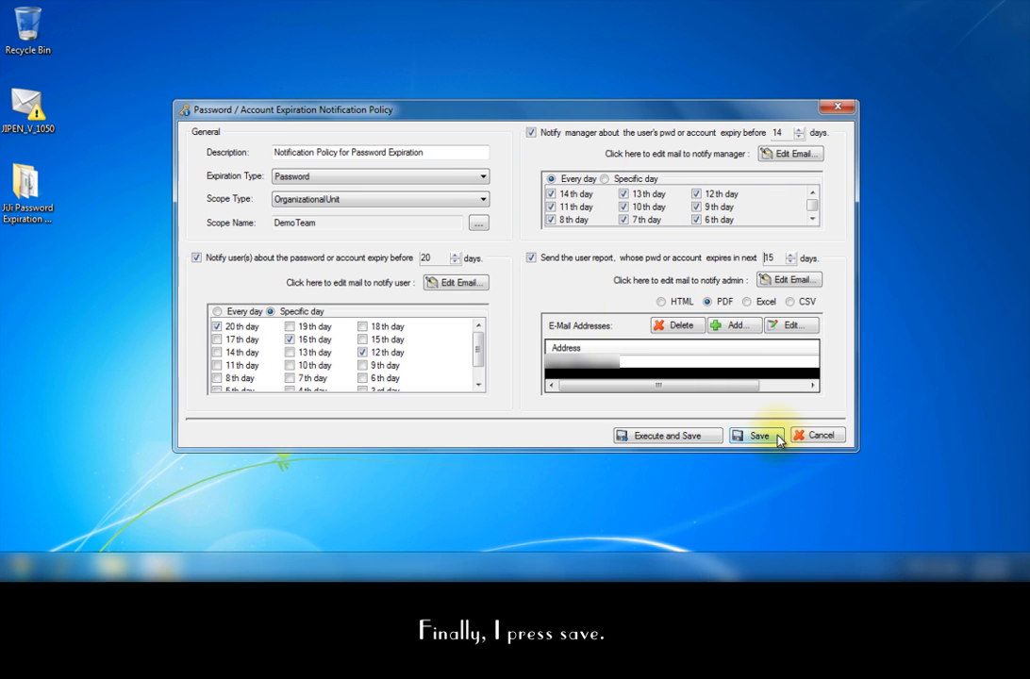
click(755, 434)
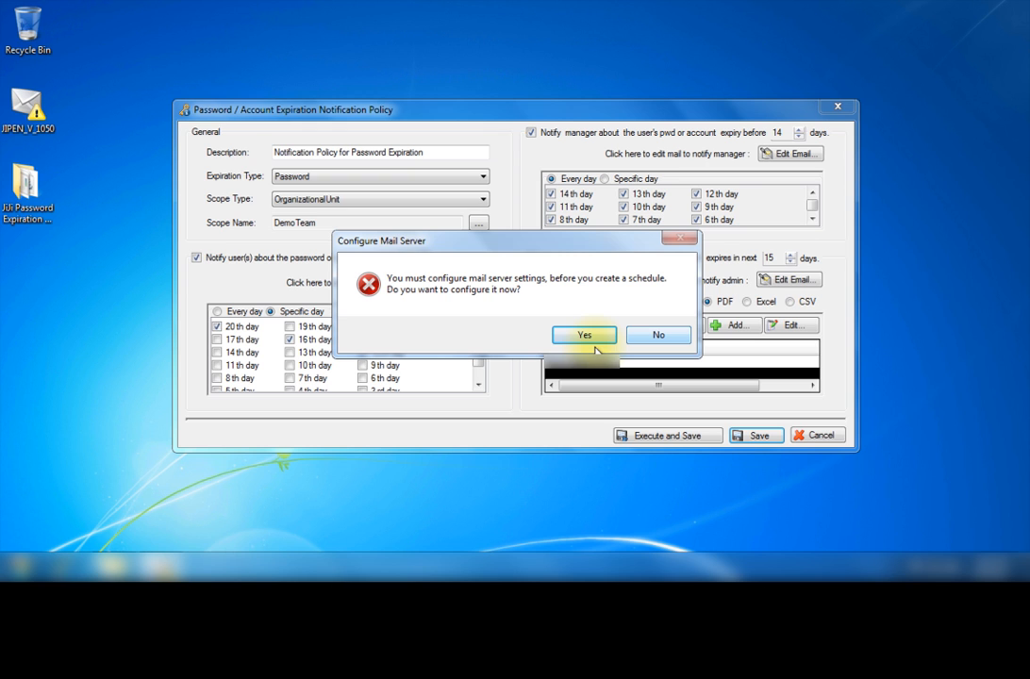
Agree to configure the mail server, set port 10028 and save the settings.
click(585, 336)
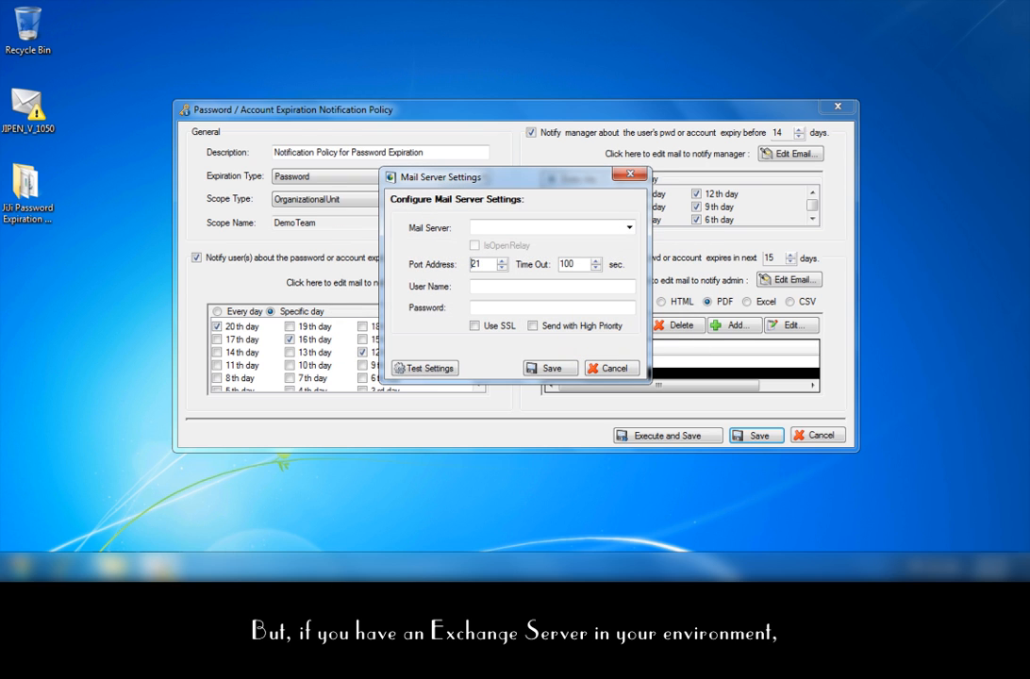
click(547, 226)
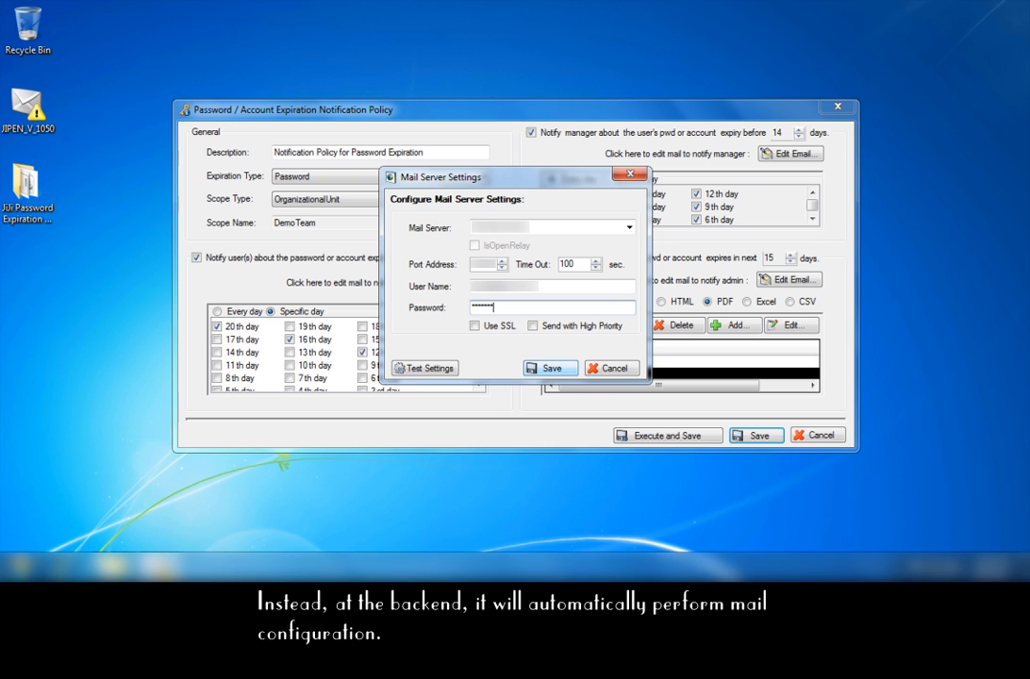
text(10028)
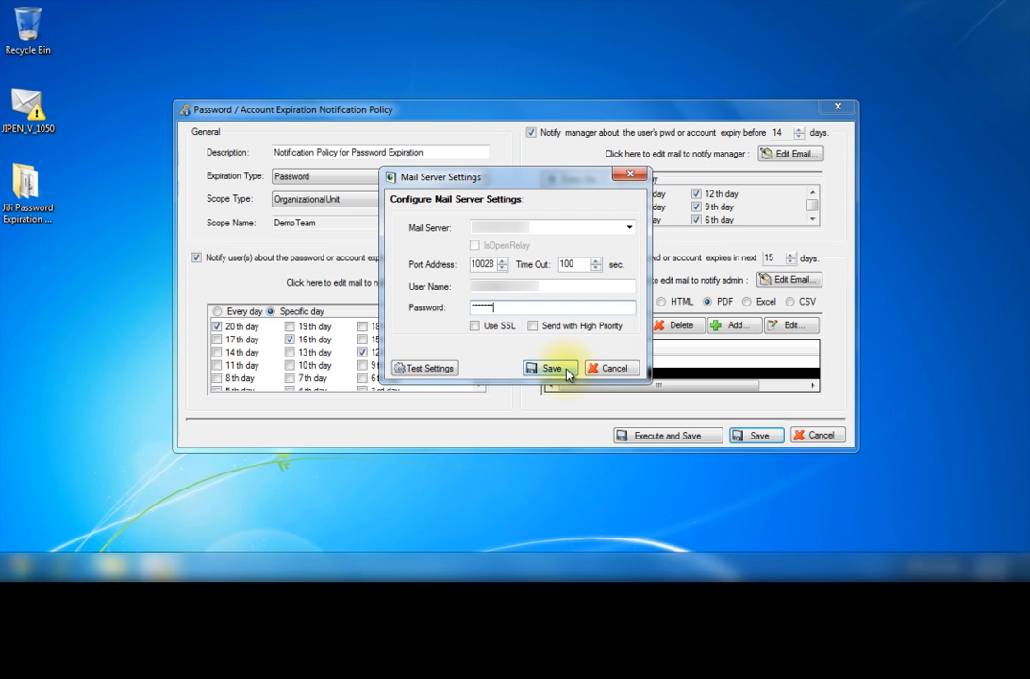
click(551, 368)
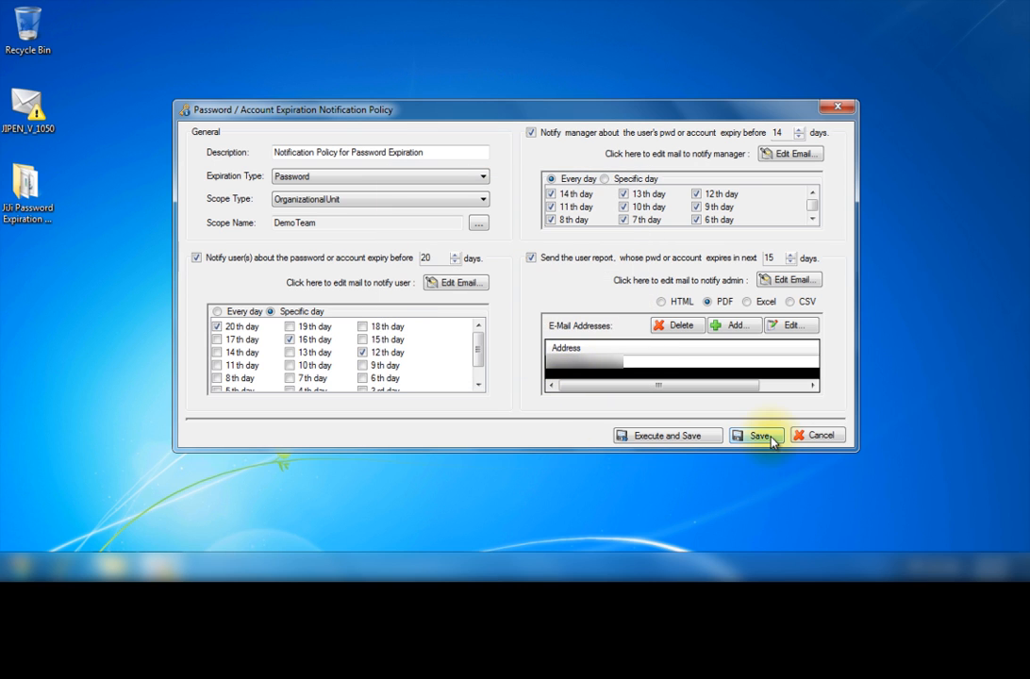
Save the policy with 'administrator' credentials and confirm Active Directory access.
click(755, 434)
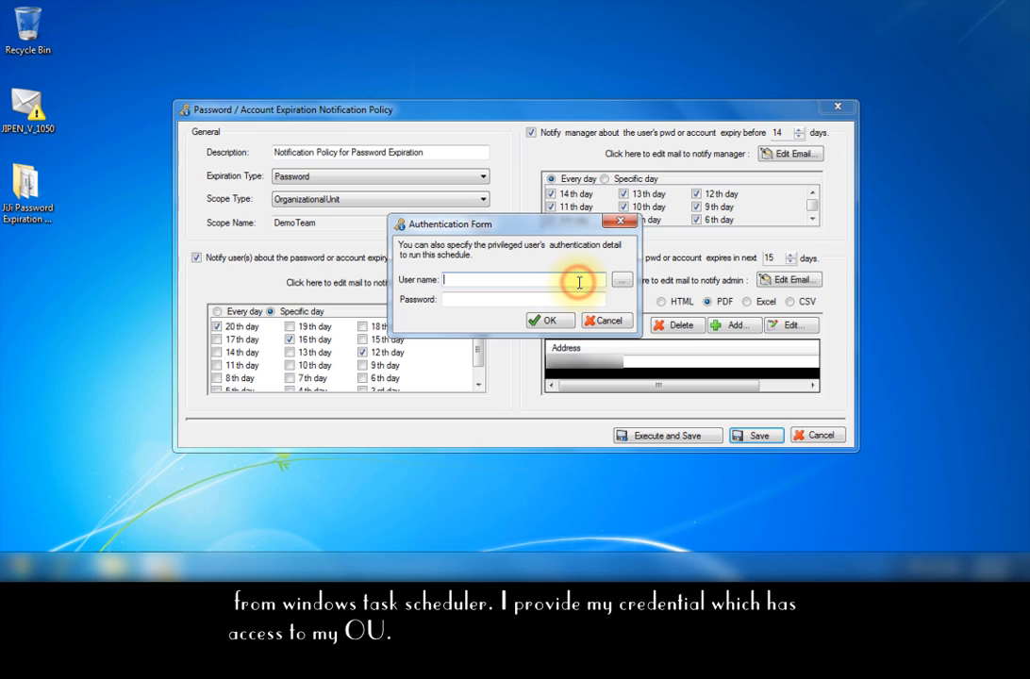
text(administrator)
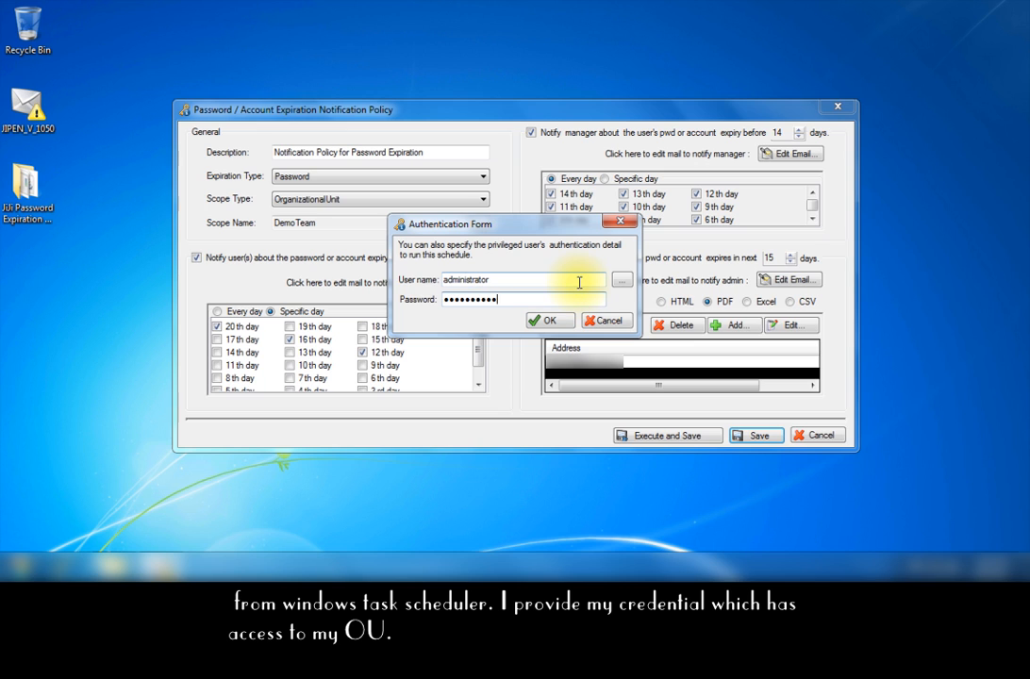
click(547, 321)
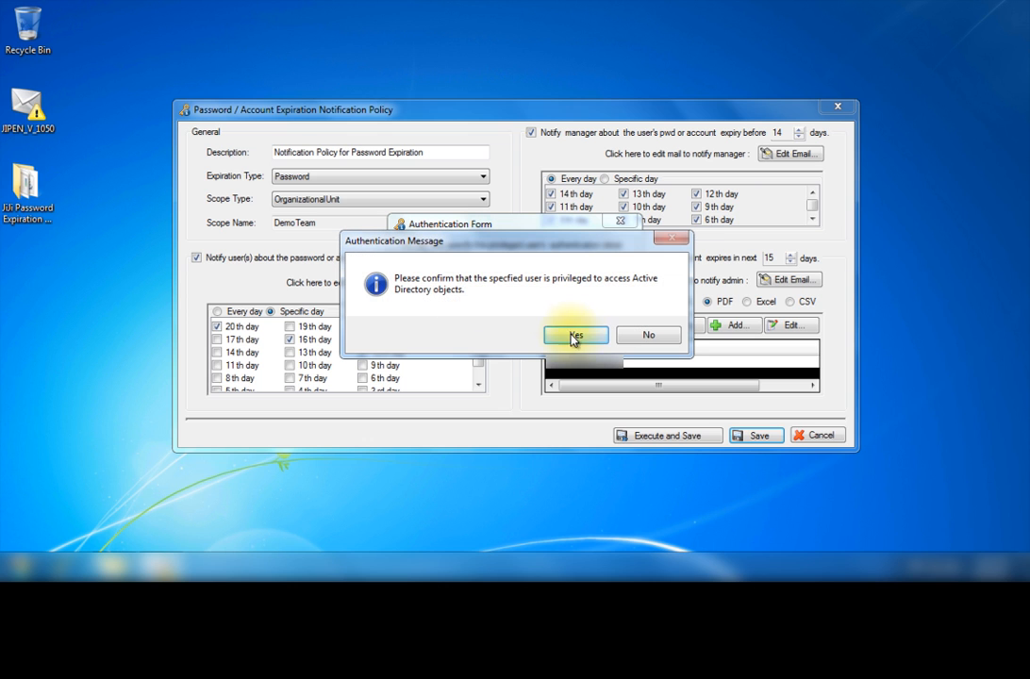
click(575, 336)
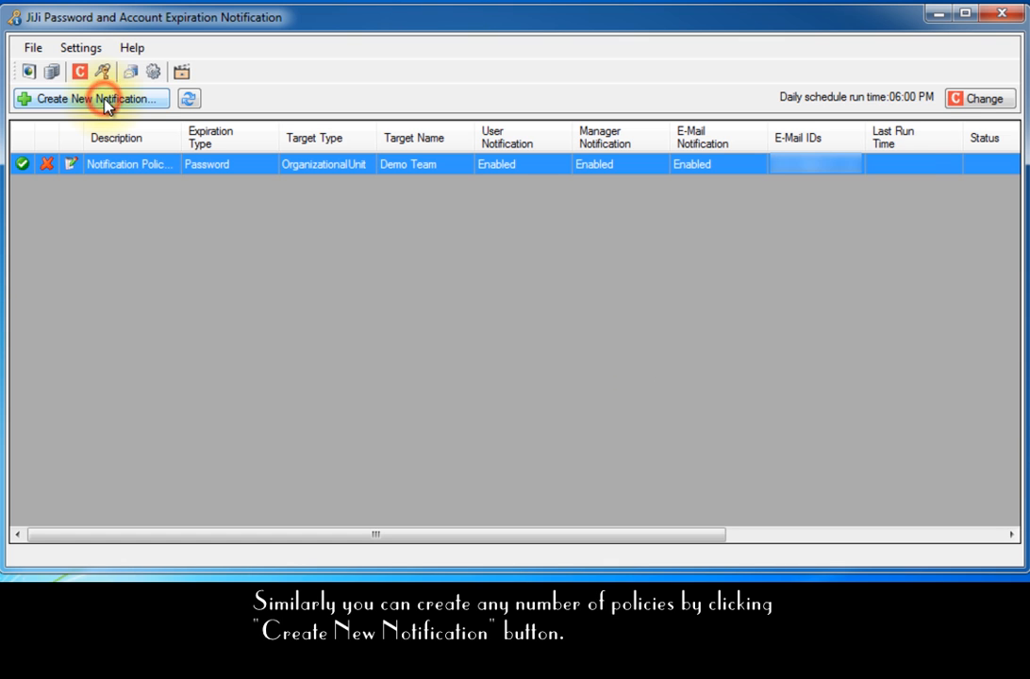
Create a new policy scoped to Demo Team with user email and an admin report recipient.
click(93, 98)
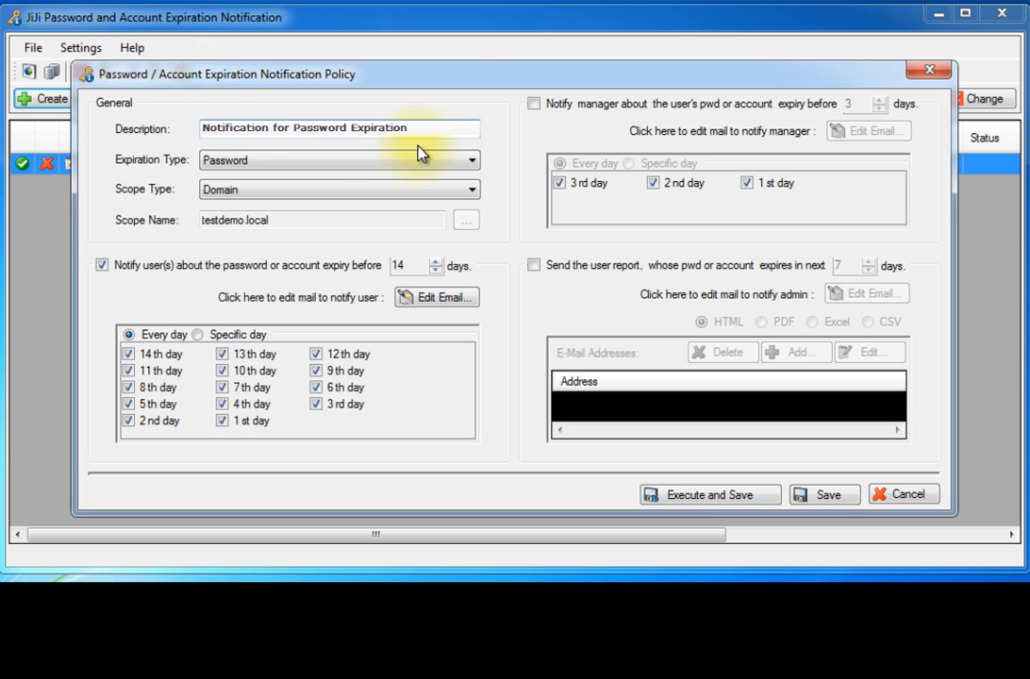
click(466, 219)
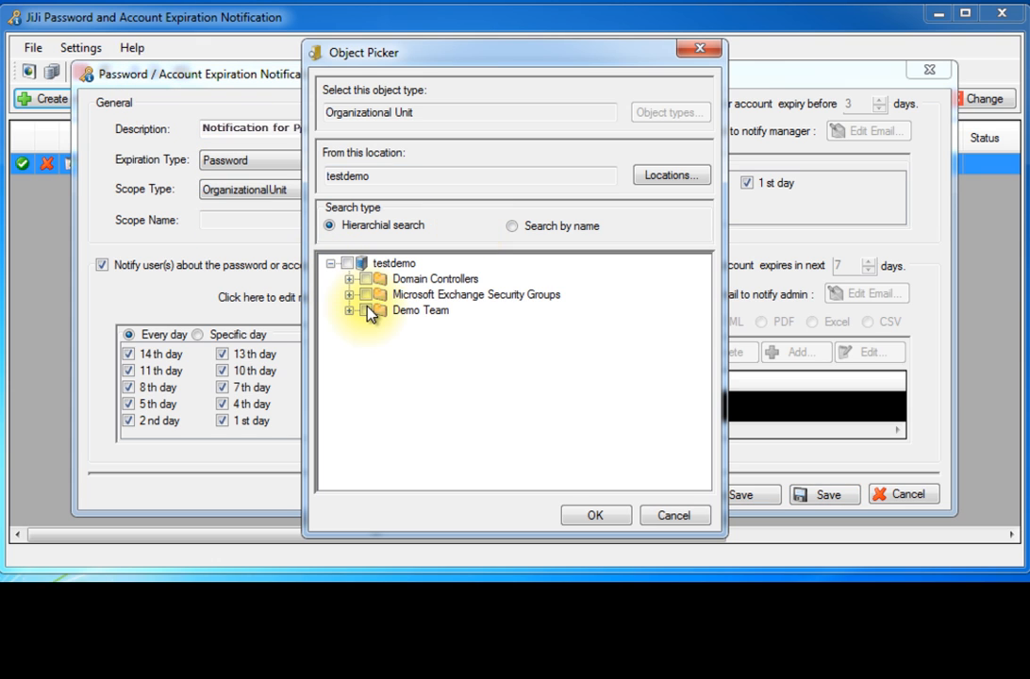
click(594, 515)
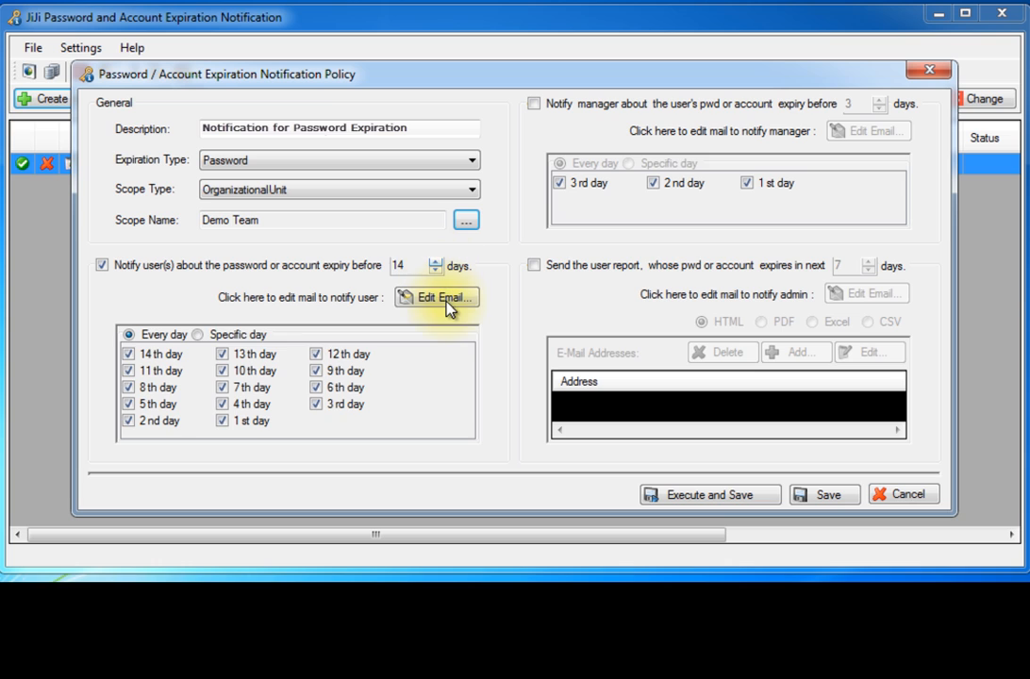
click(534, 104)
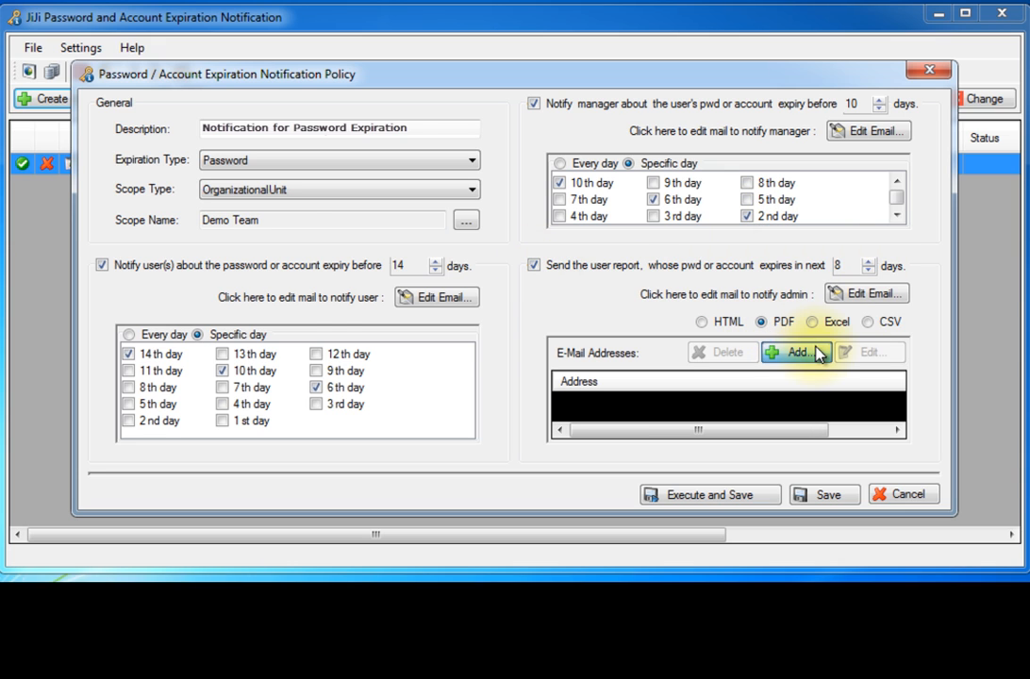
click(796, 353)
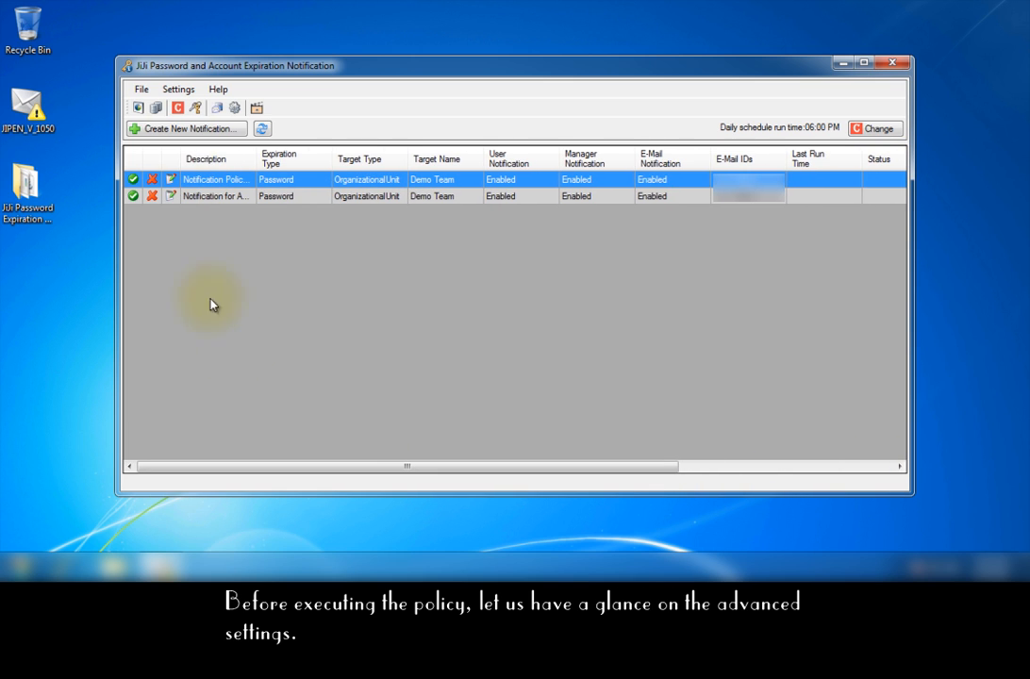
Bring up Product Settings from the Settings menu.
click(177, 89)
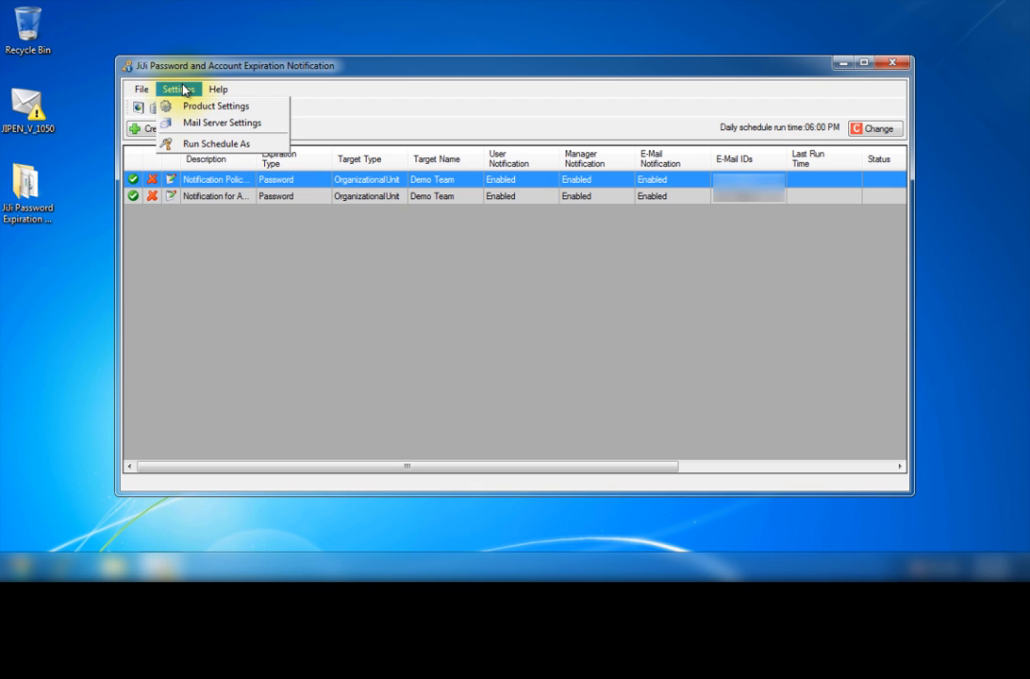
click(223, 123)
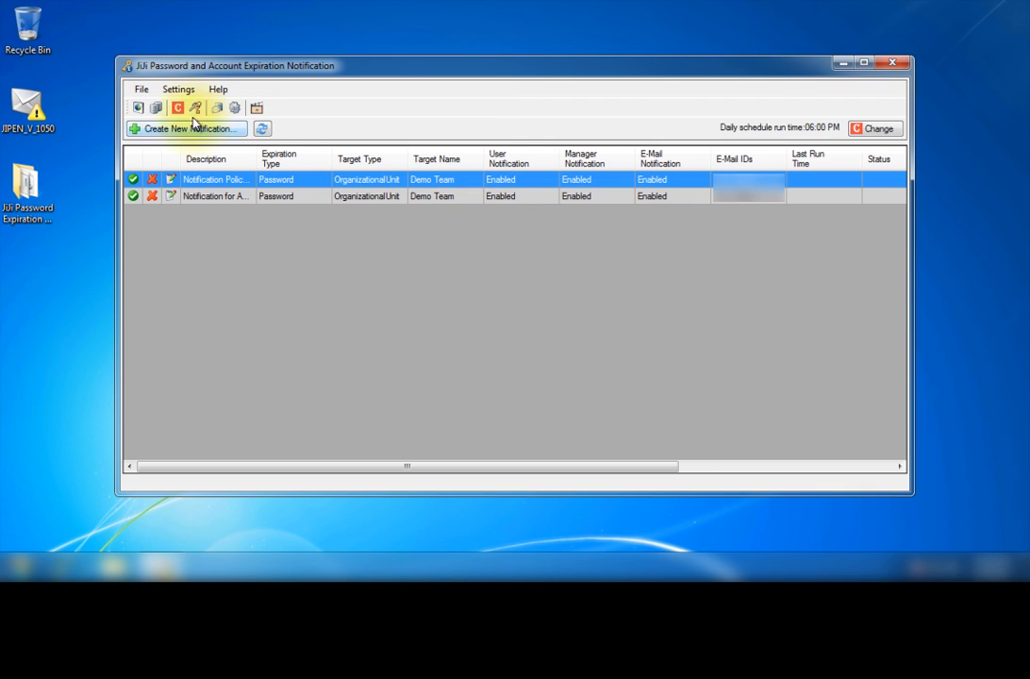
click(177, 89)
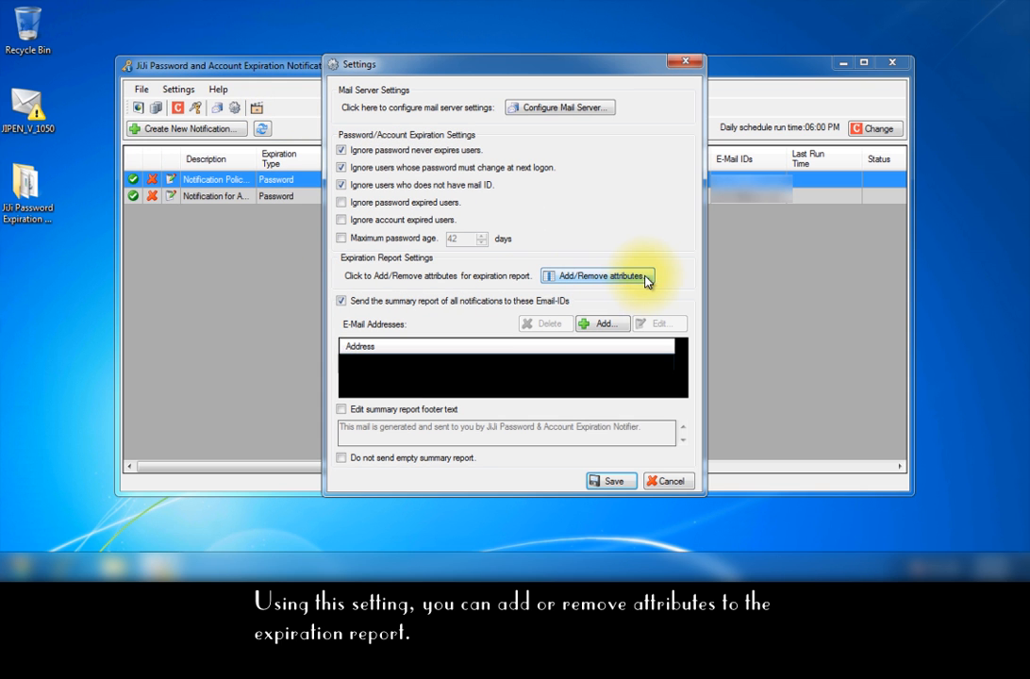
Review the expiration report attributes and leave them unchanged.
click(596, 275)
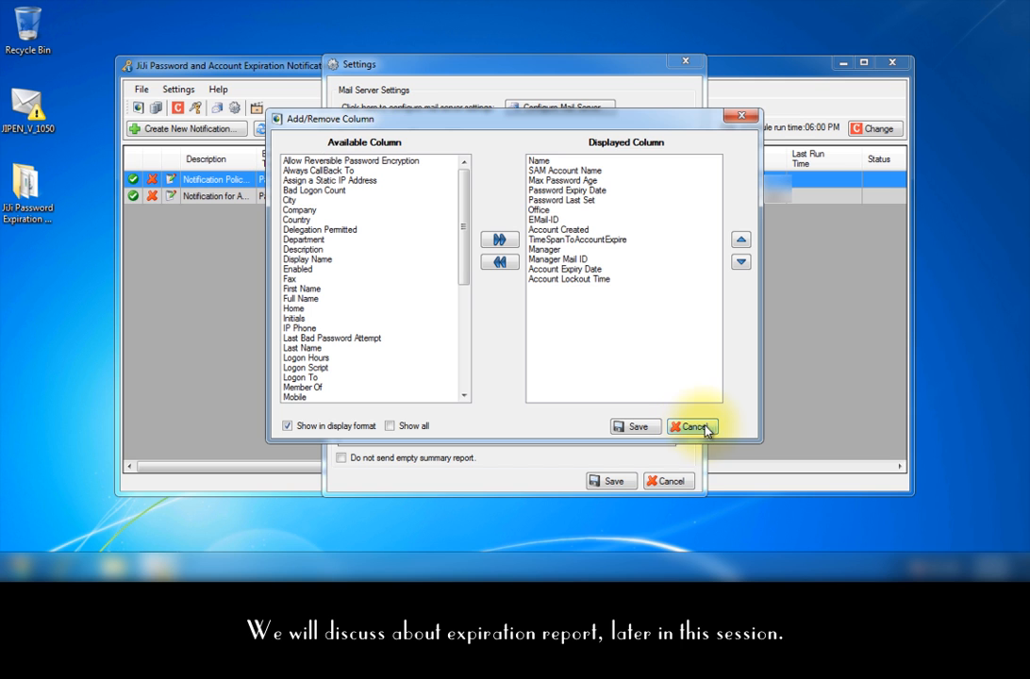
click(690, 426)
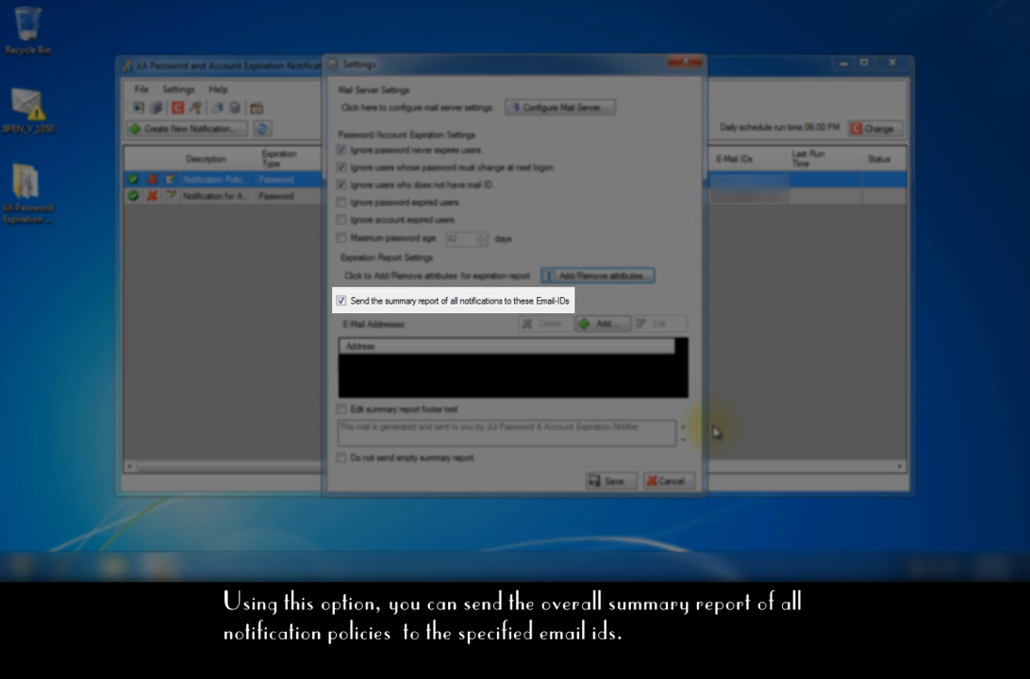
Add a summary report recipient address and save the product settings.
click(600, 324)
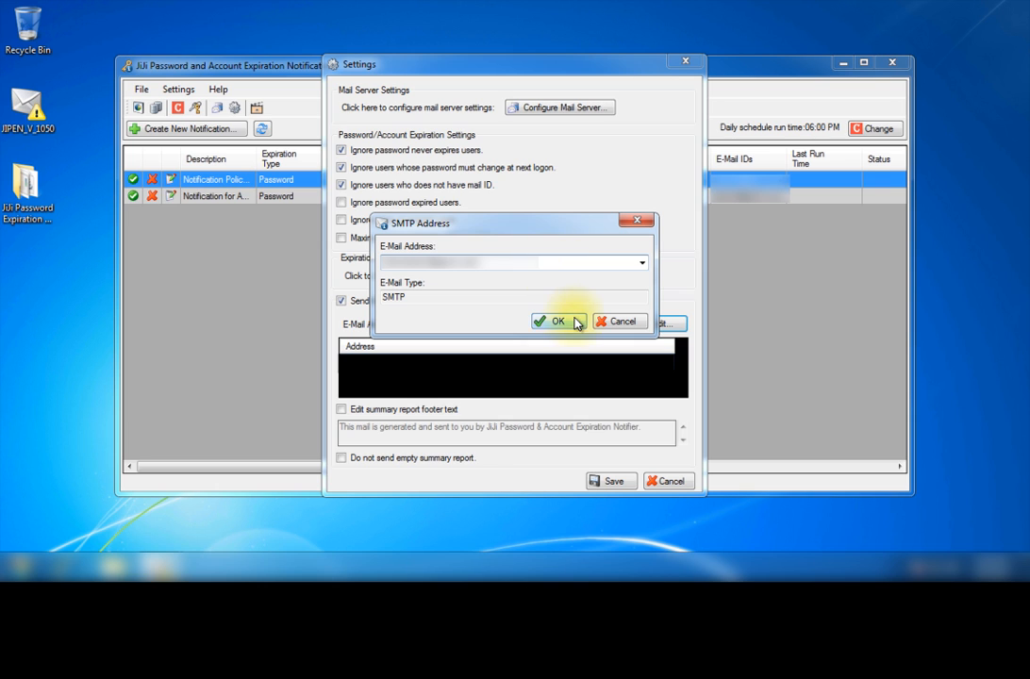
click(551, 320)
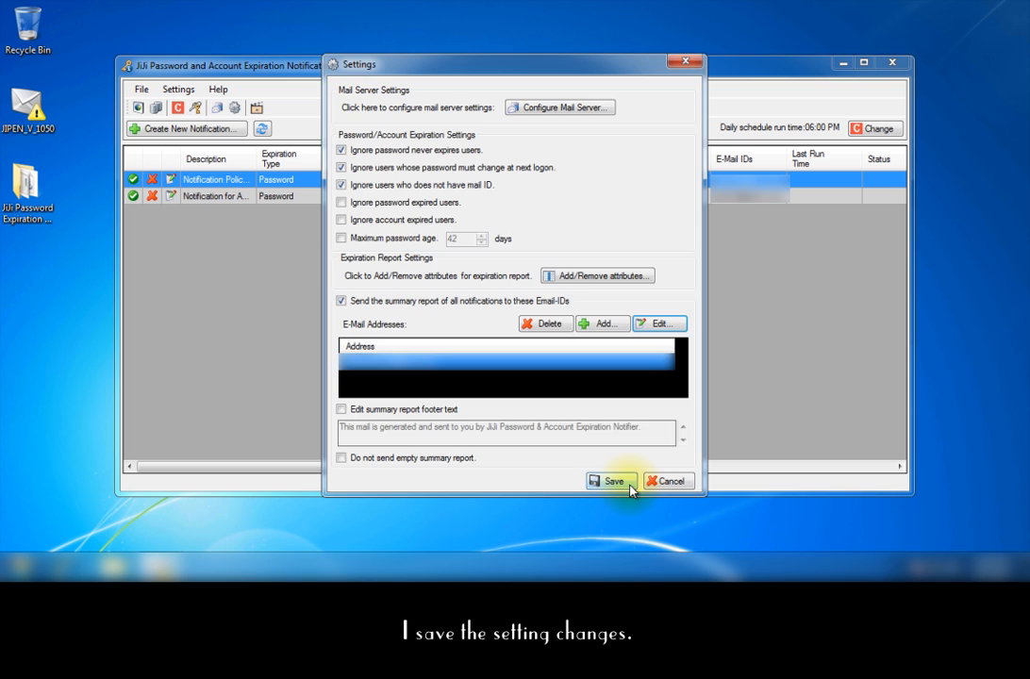
click(611, 481)
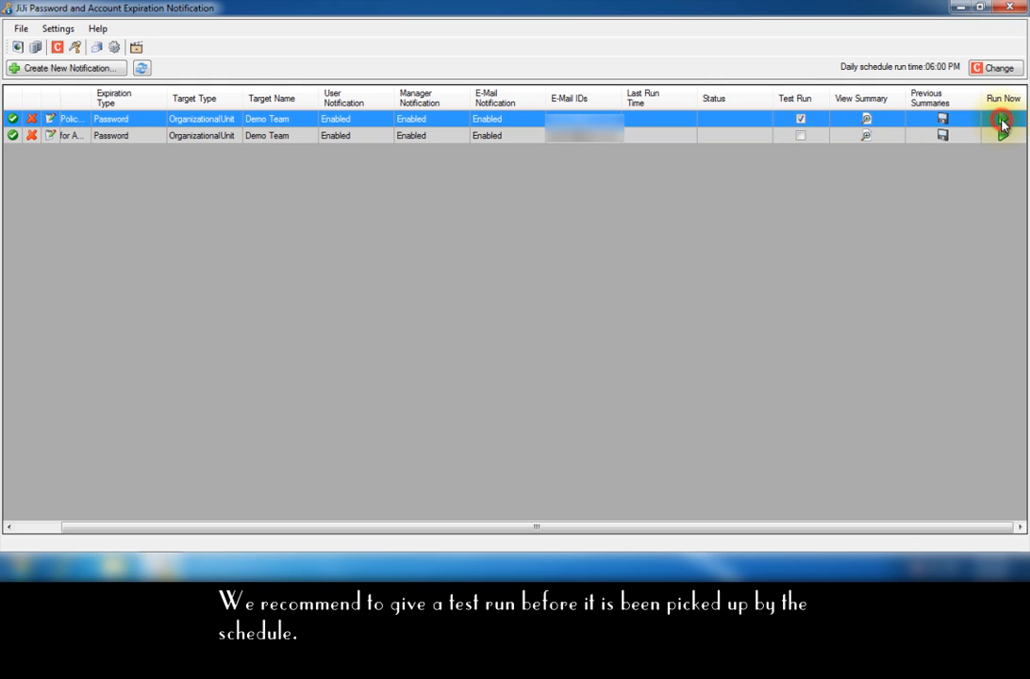
Run the policy in test mode, acknowledge the mail-sent message, and clear the Test Run option.
click(1002, 119)
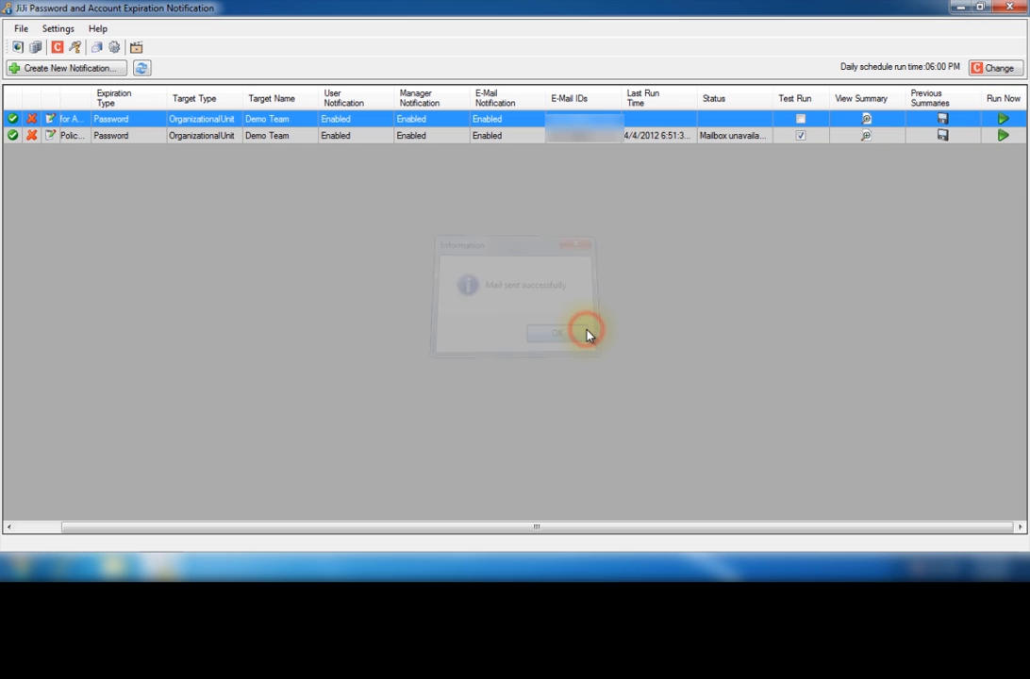
click(551, 333)
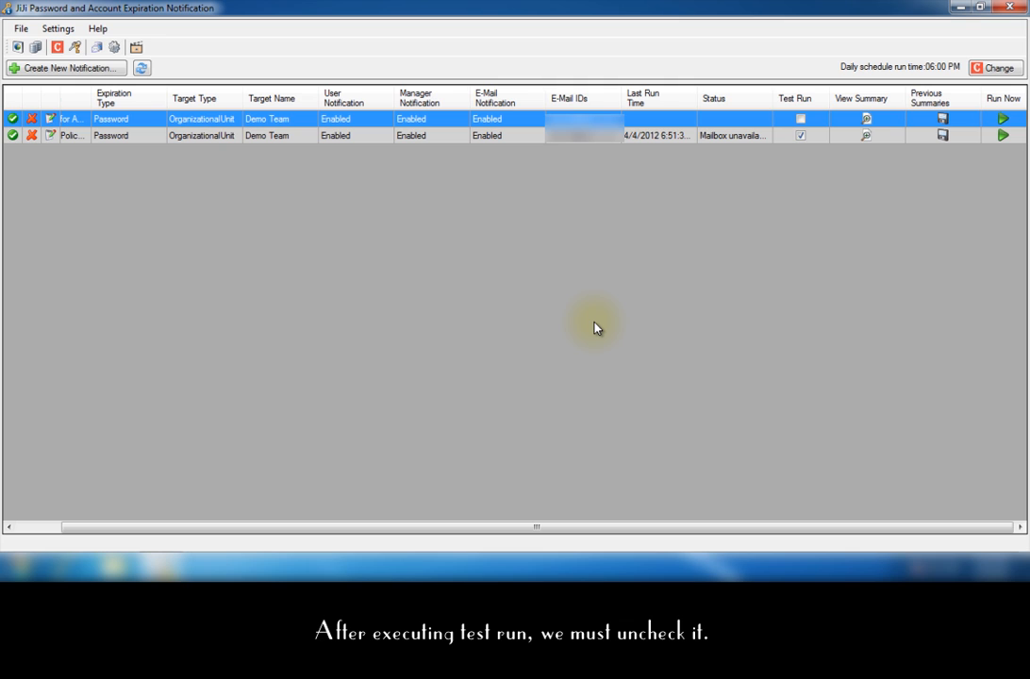
click(800, 136)
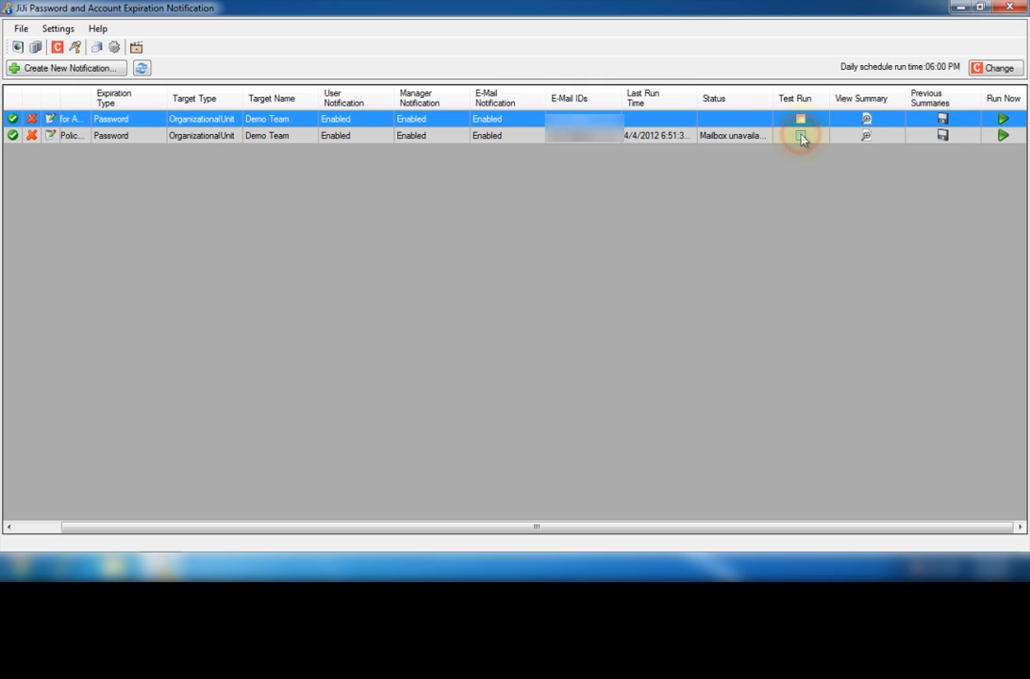
click(800, 136)
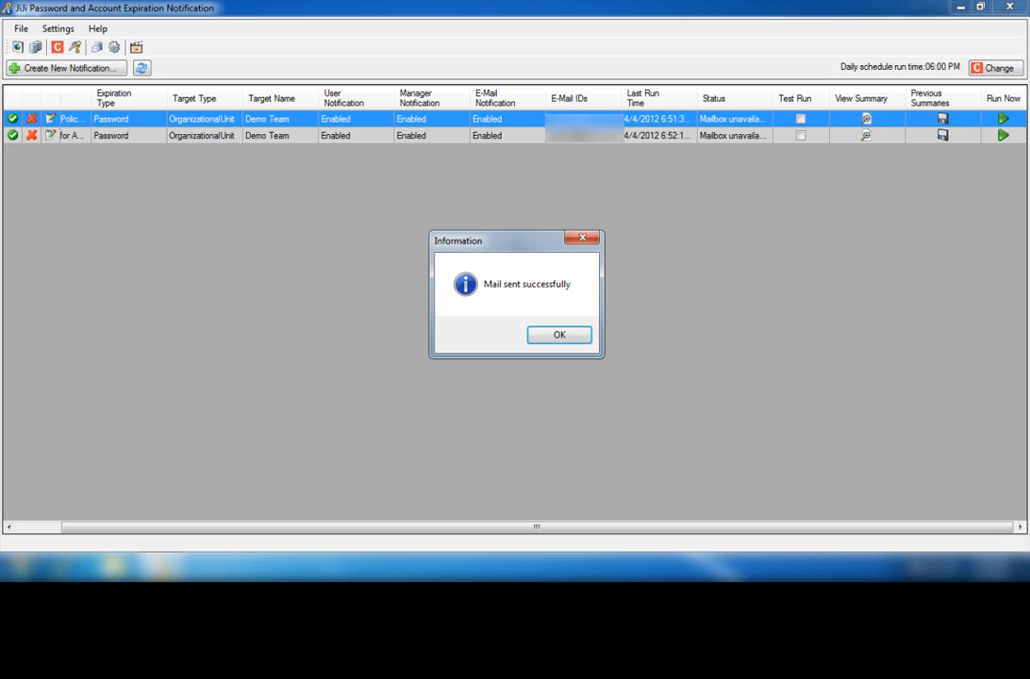
Set the daily schedule run time to 03:00 AM and confirm with administrator credentials.
click(558, 336)
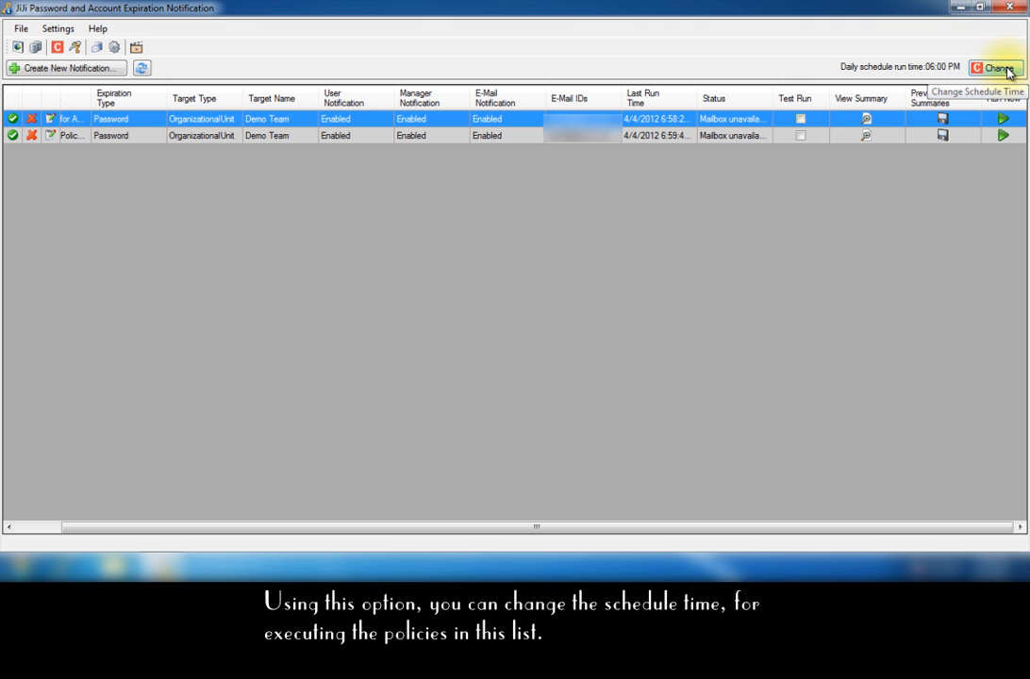
click(997, 68)
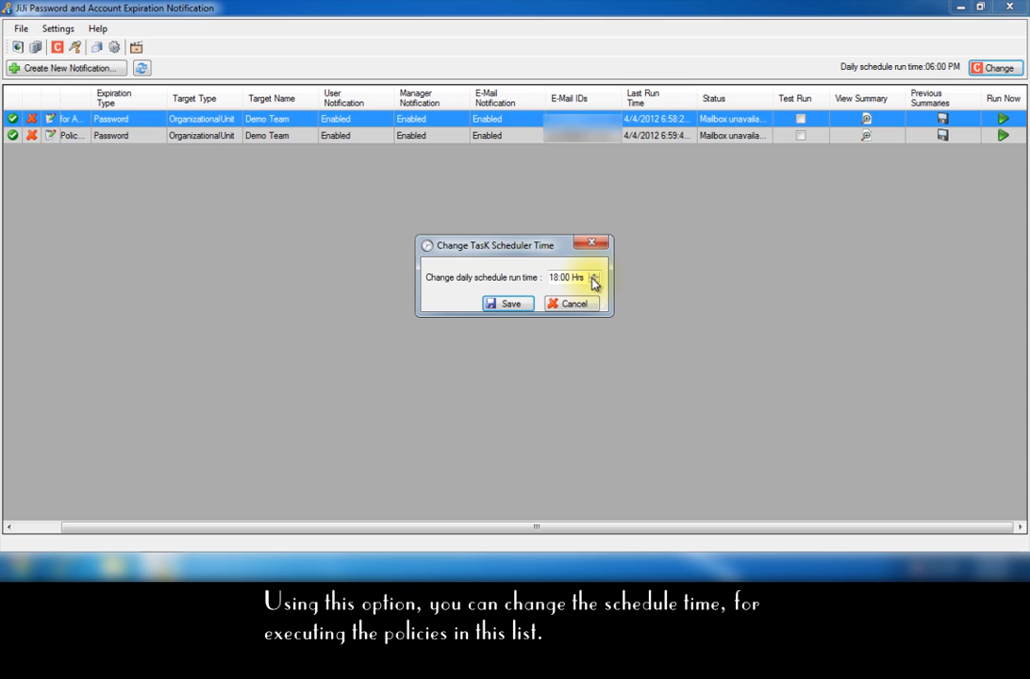
click(594, 279)
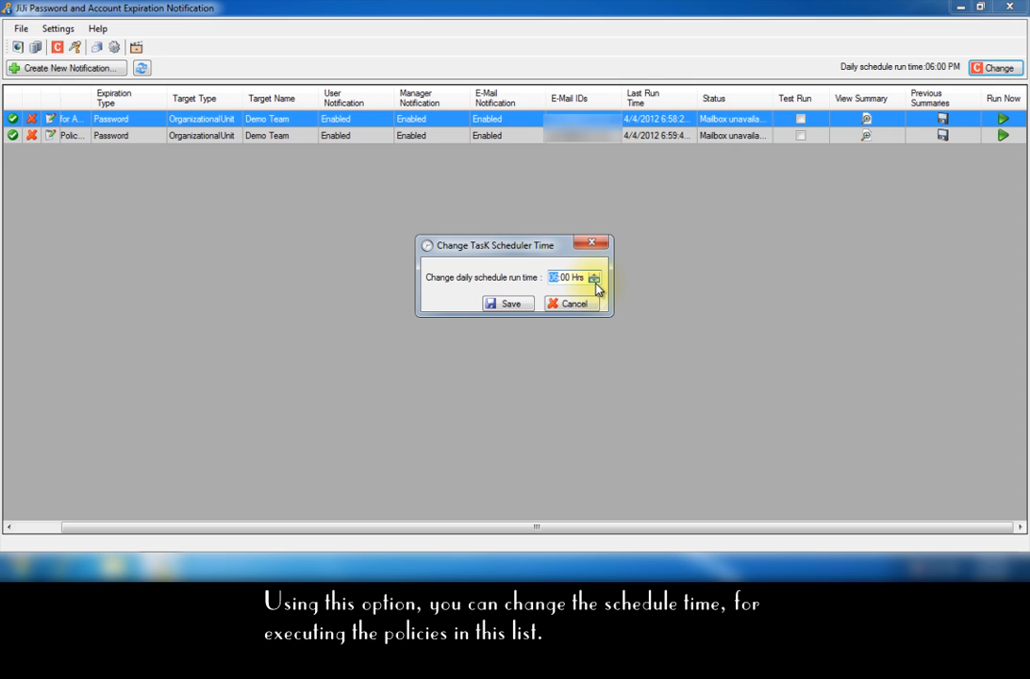
click(508, 302)
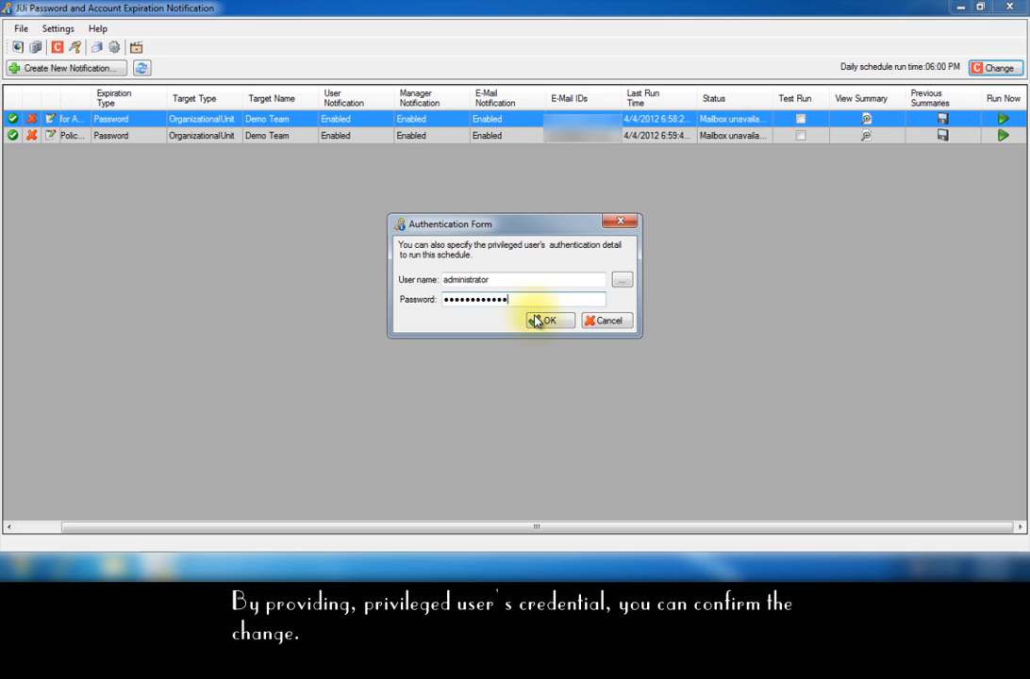
click(547, 320)
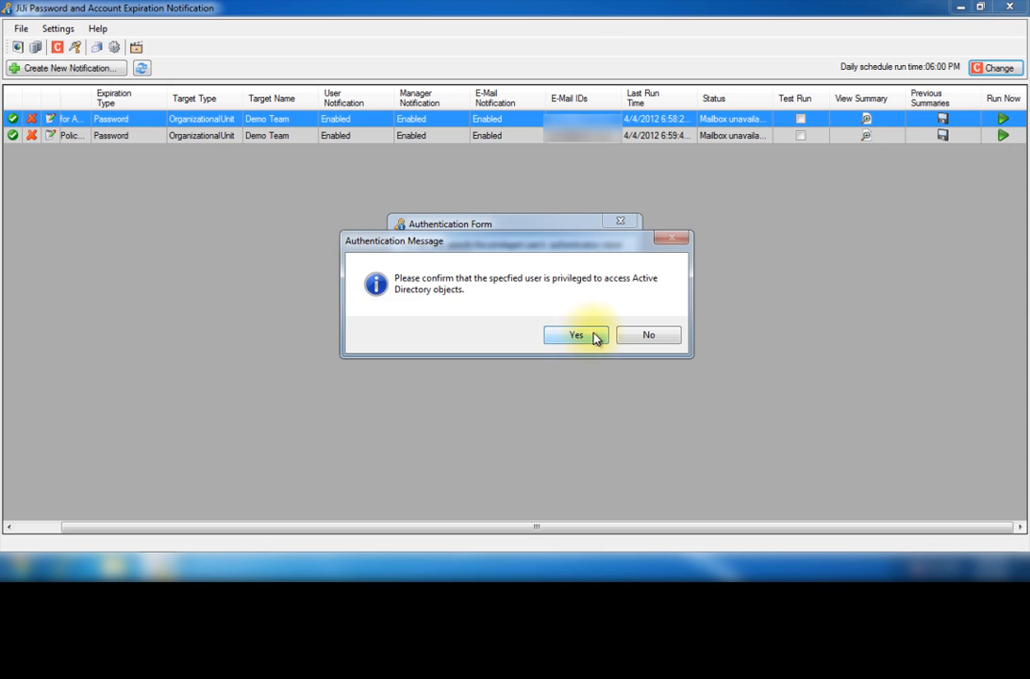
click(577, 336)
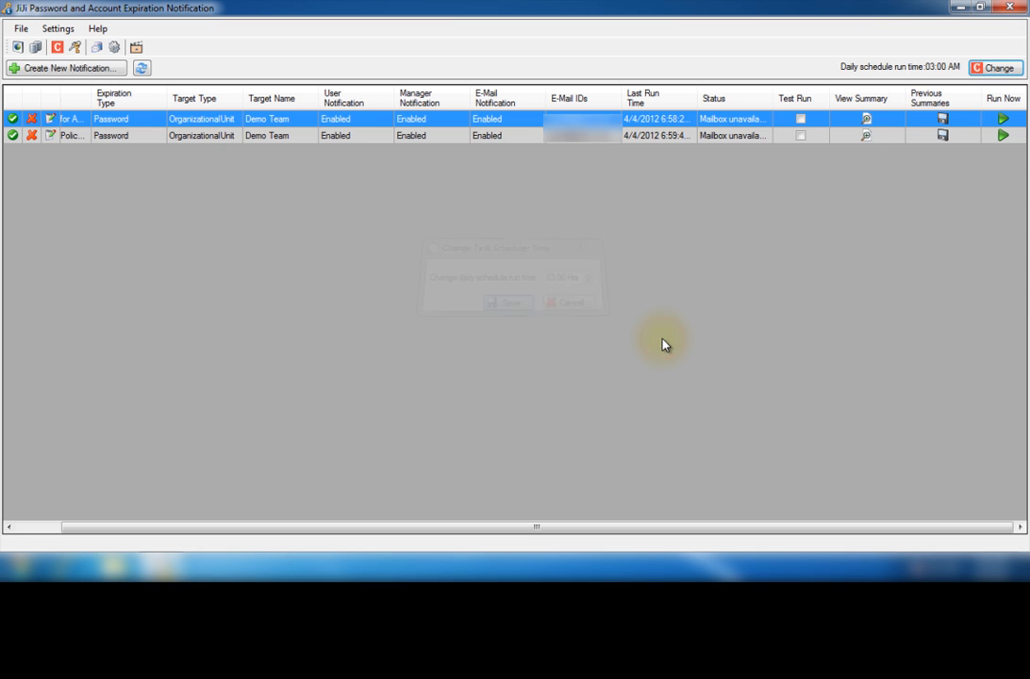
click(57, 28)
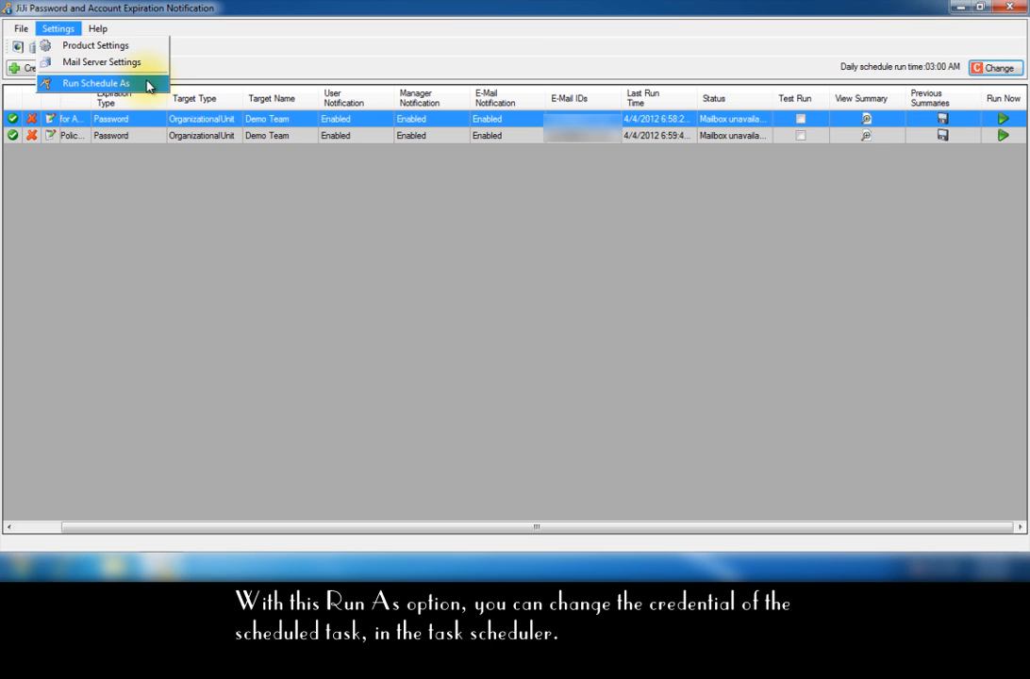
click(94, 83)
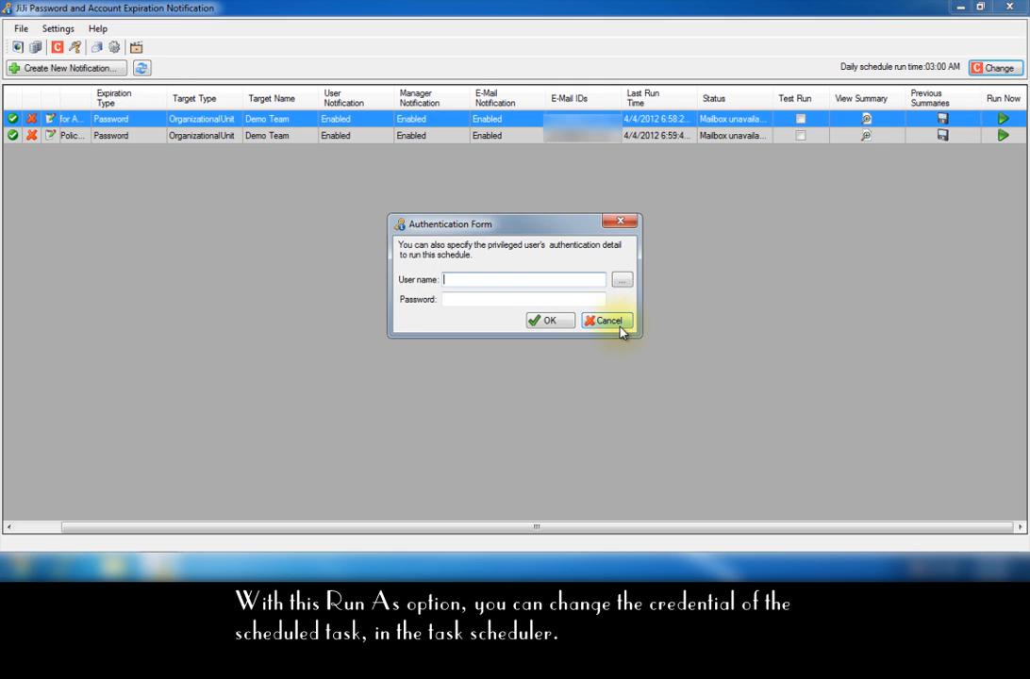
click(606, 320)
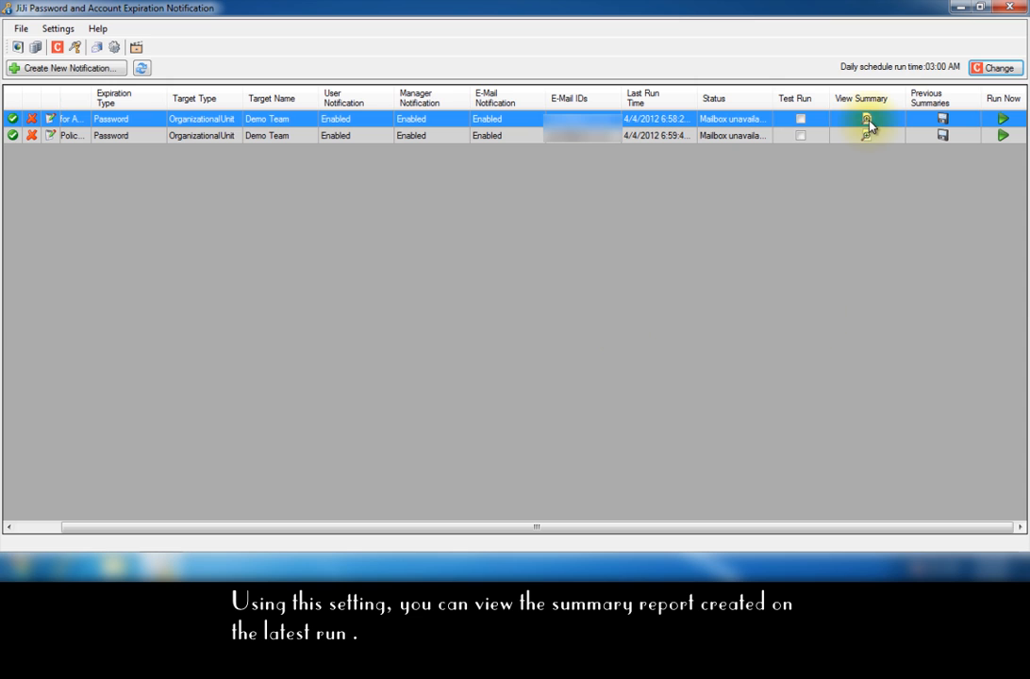
click(864, 136)
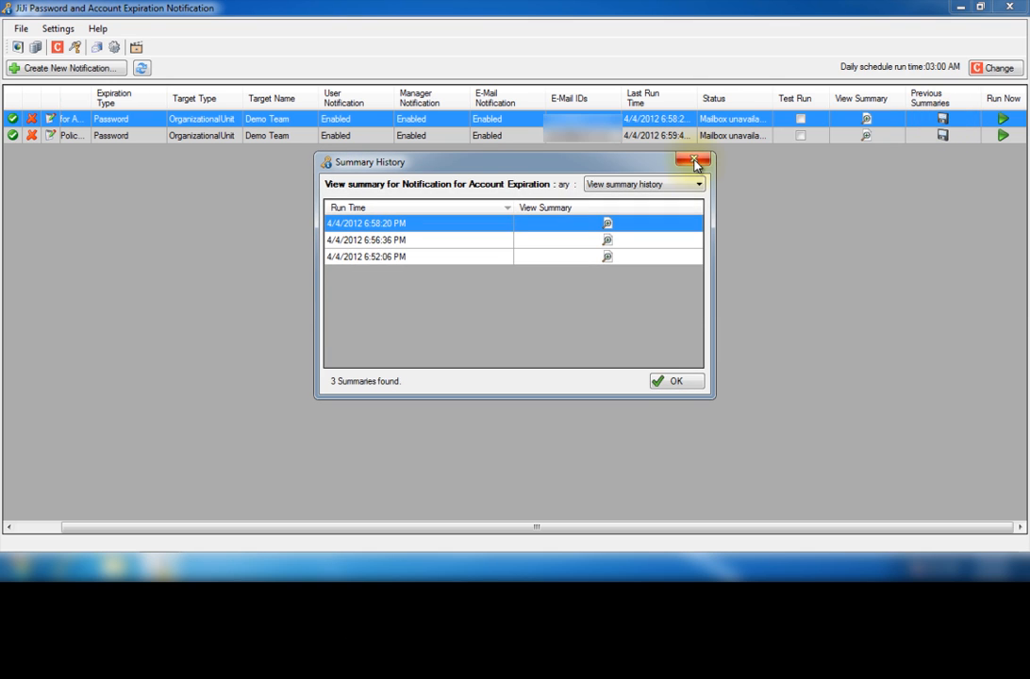
click(19, 28)
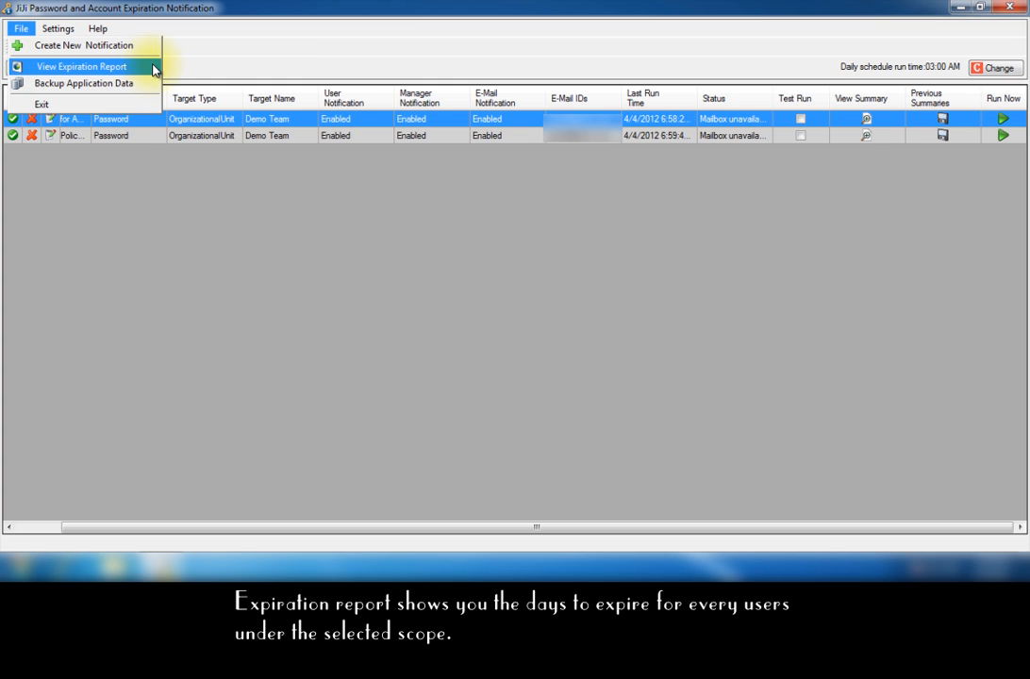
Generate the expiration report scoped to the Demo Team organizational unit and review export formats.
click(81, 66)
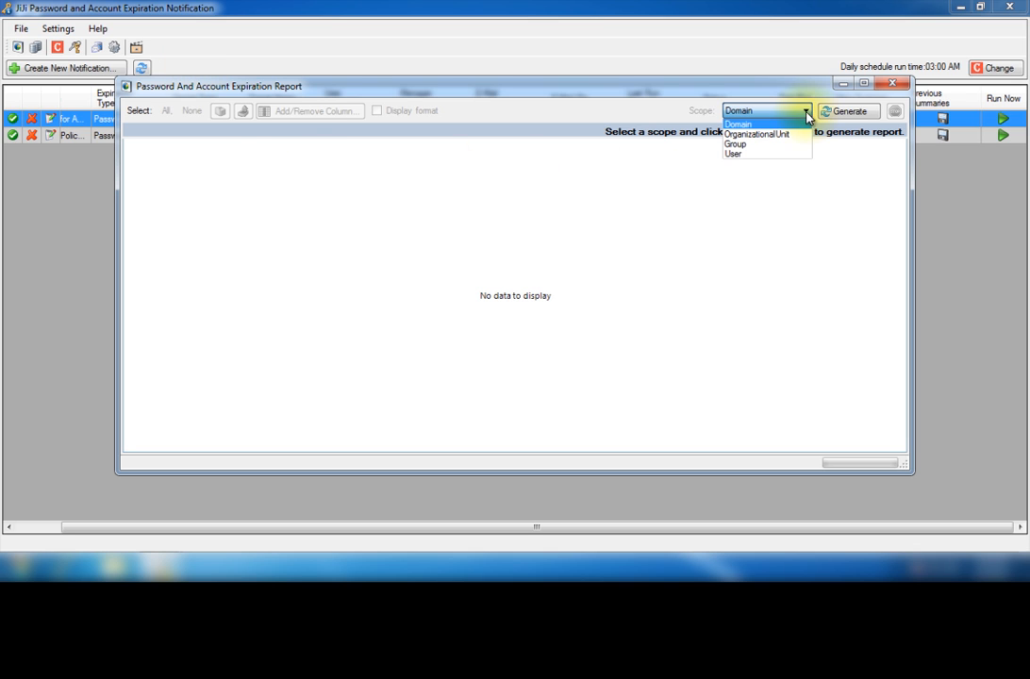
click(757, 134)
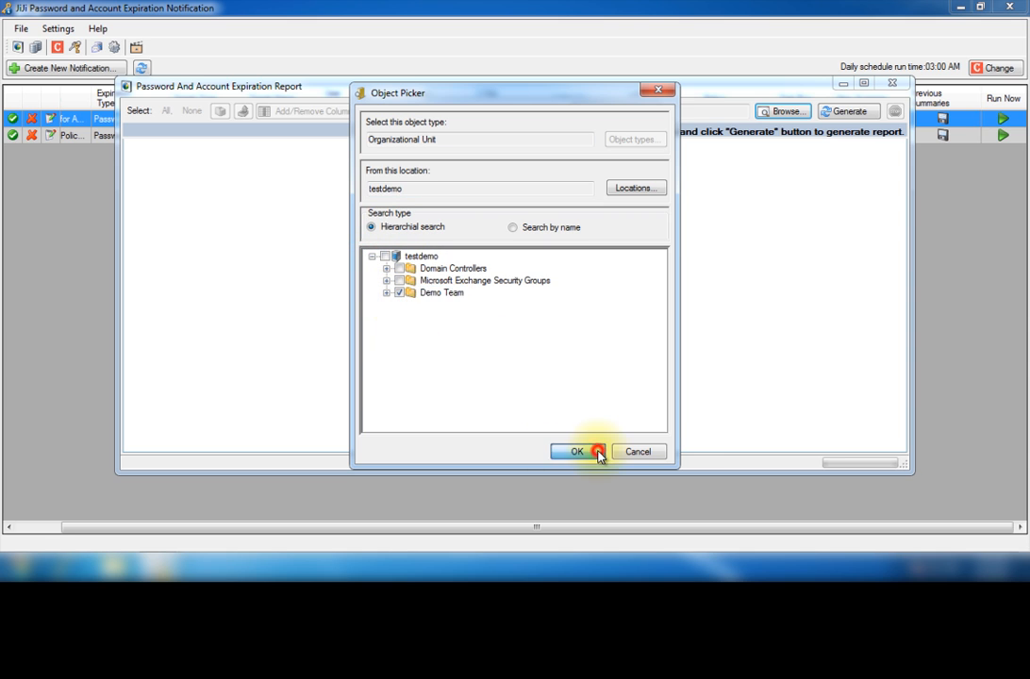
click(577, 451)
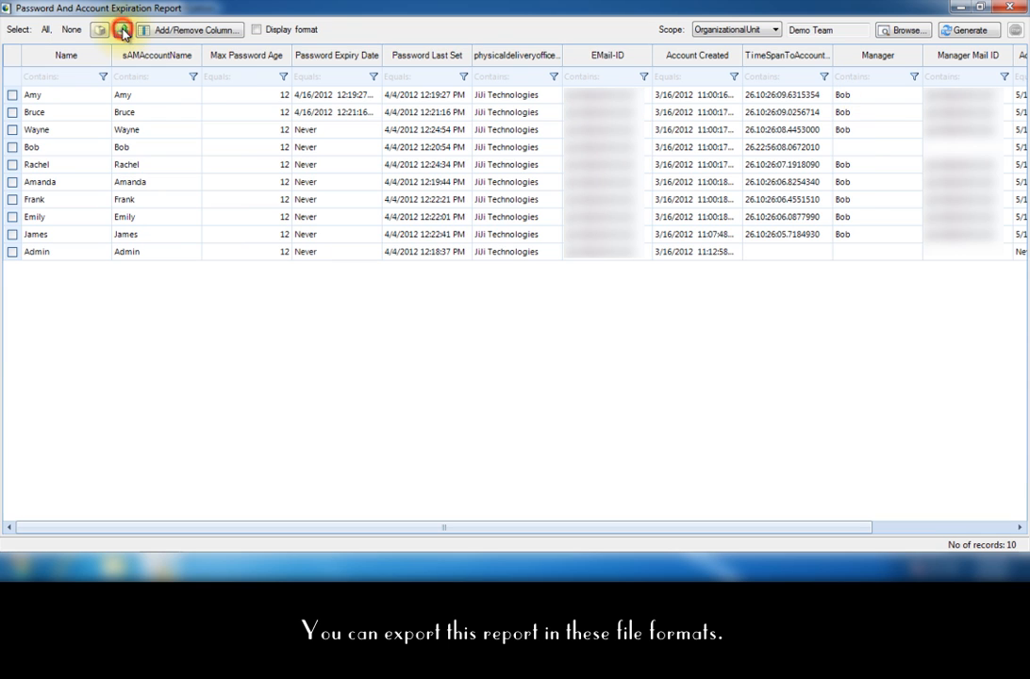
click(122, 30)
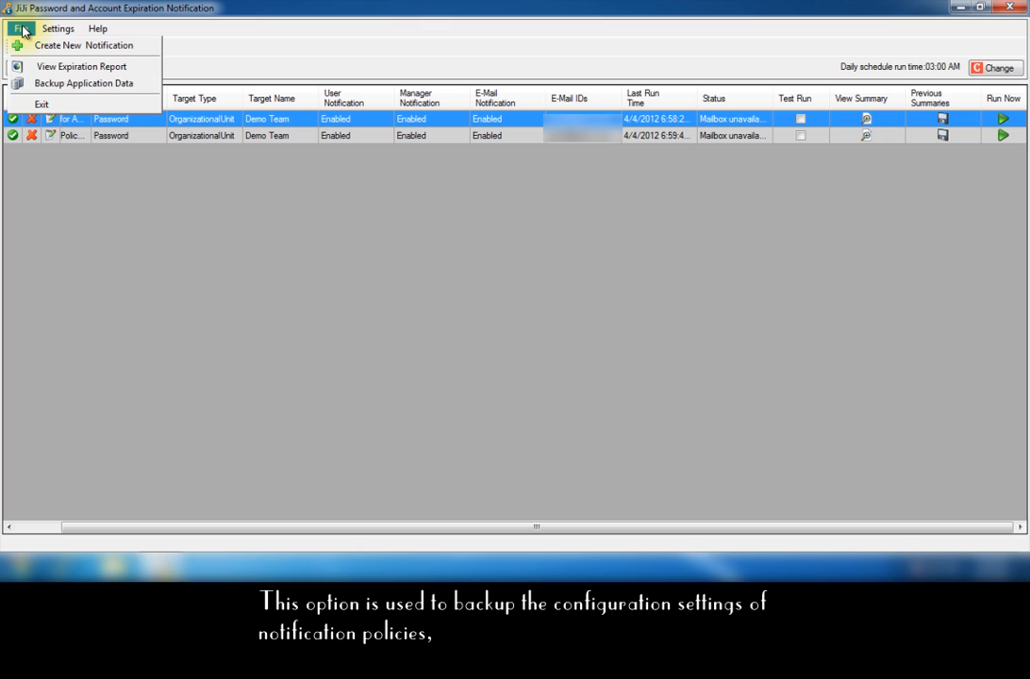
click(83, 83)
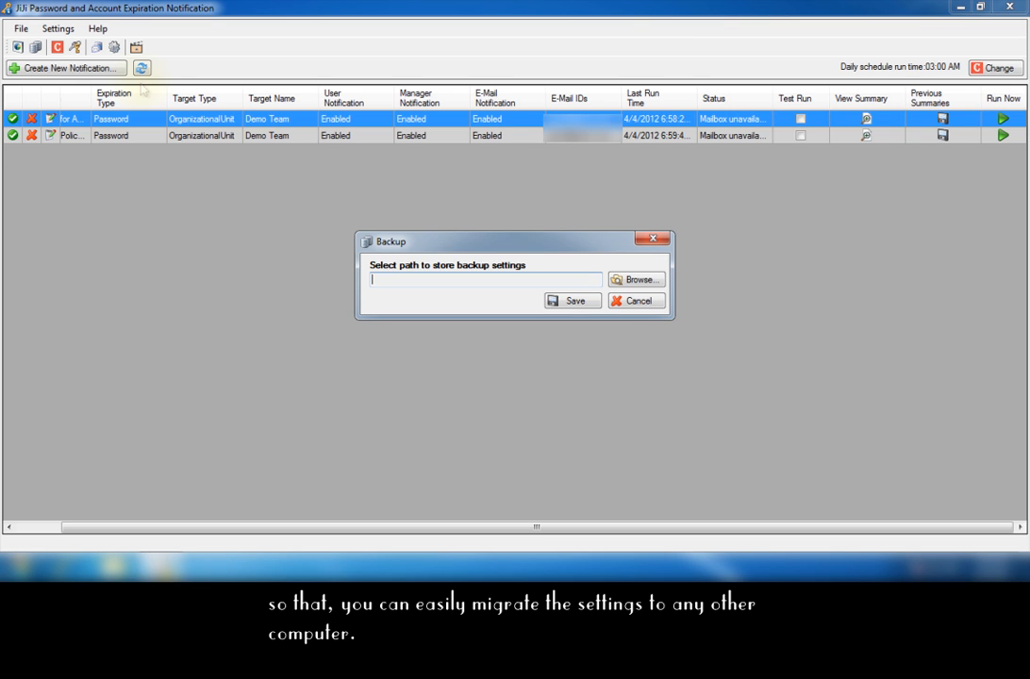
click(653, 237)
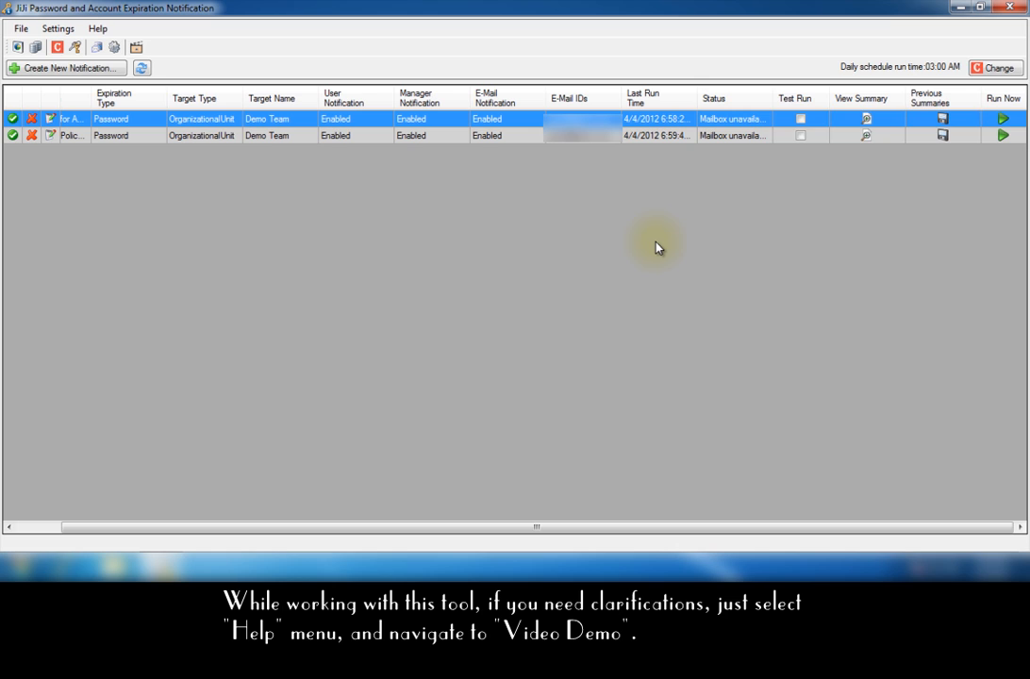
click(98, 28)
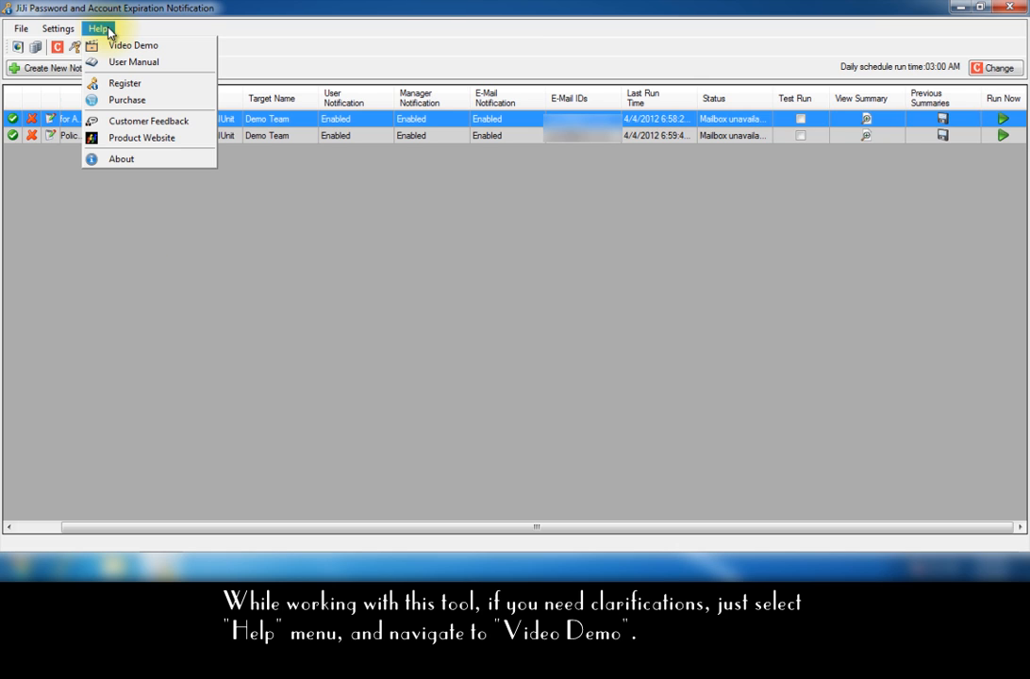
mouse_move(134, 46)
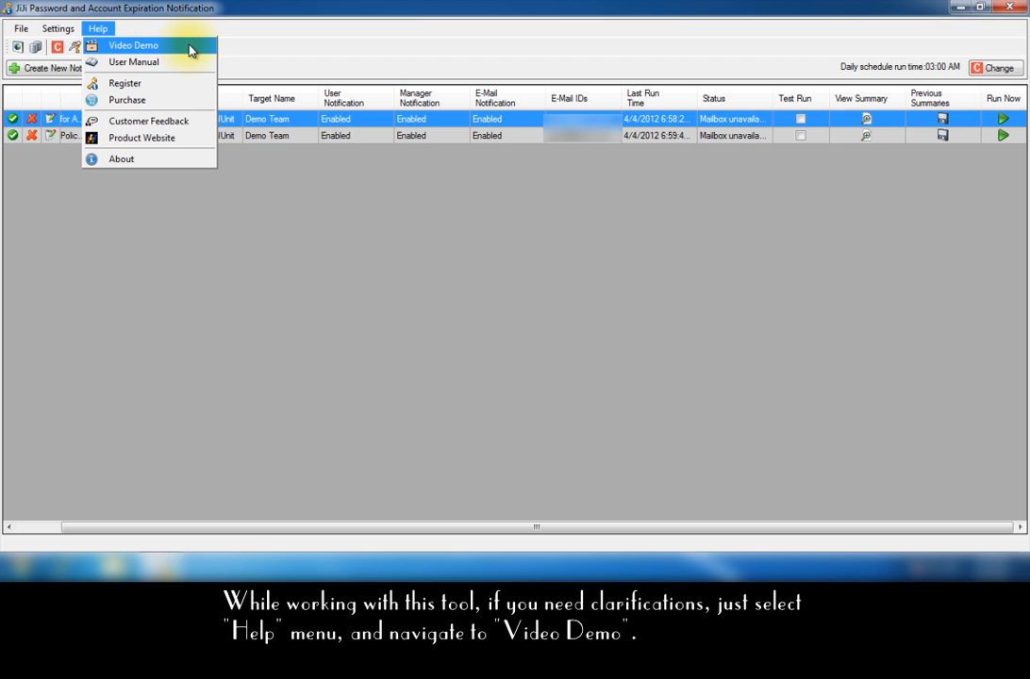